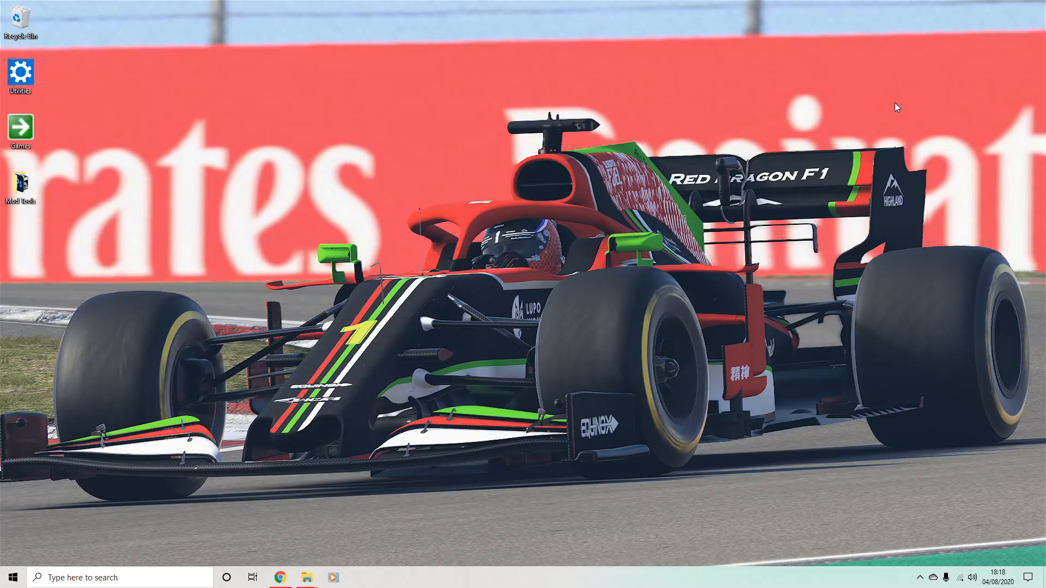
{"action": "mouse_move", "coordinate": [879, 120]}
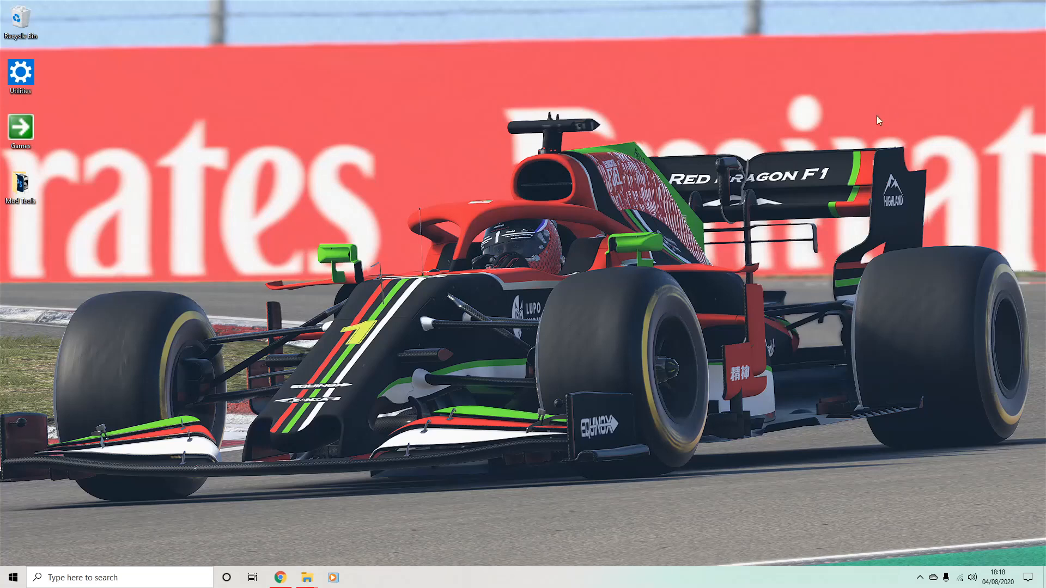
{"action": "mouse_move", "coordinate": [851, 144]}
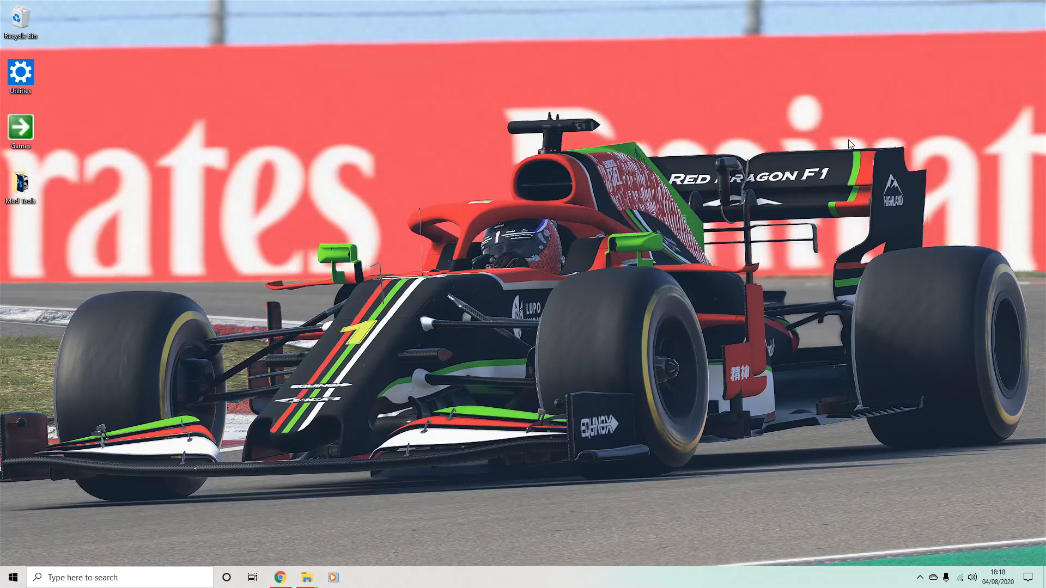
{"action": "mouse_move", "coordinate": [558, 367]}
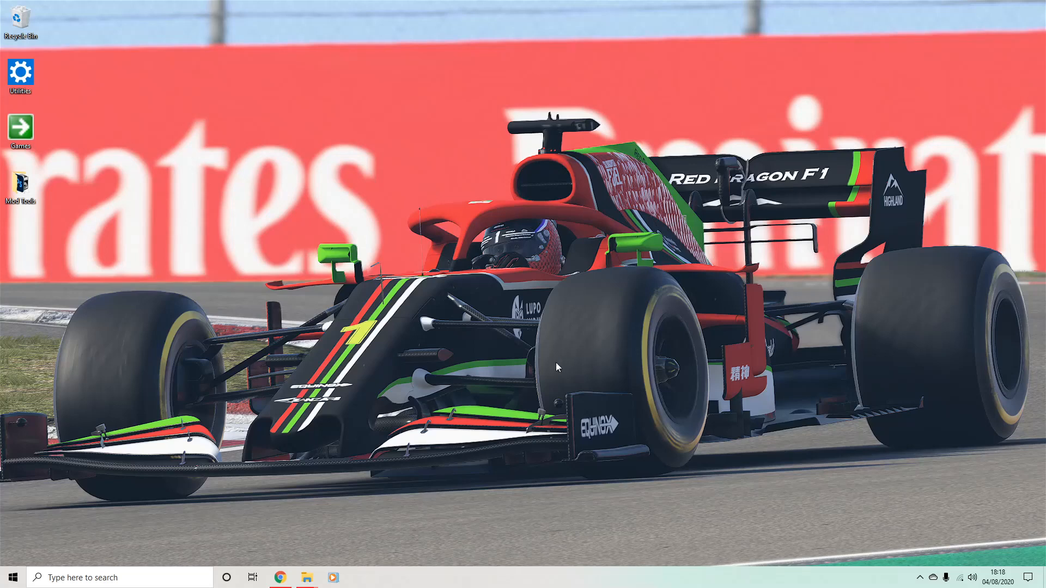
- Open the Mod Tools desktop folder listing Templates, Photoshop 2020 and ERP Archiver shortcuts
{"action": "double_click", "coordinate": [21, 183]}
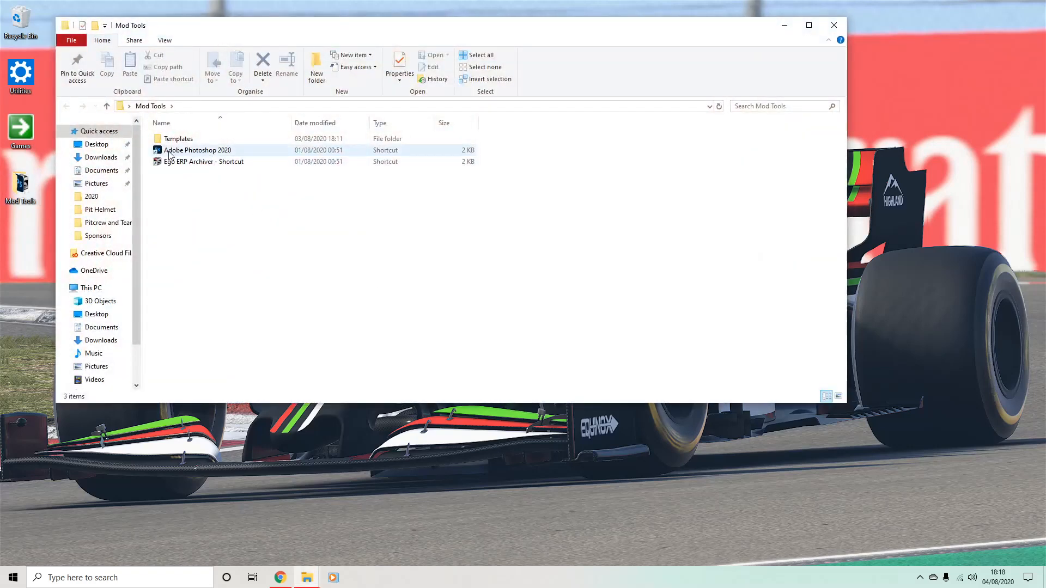
{"action": "mouse_move", "coordinate": [167, 153]}
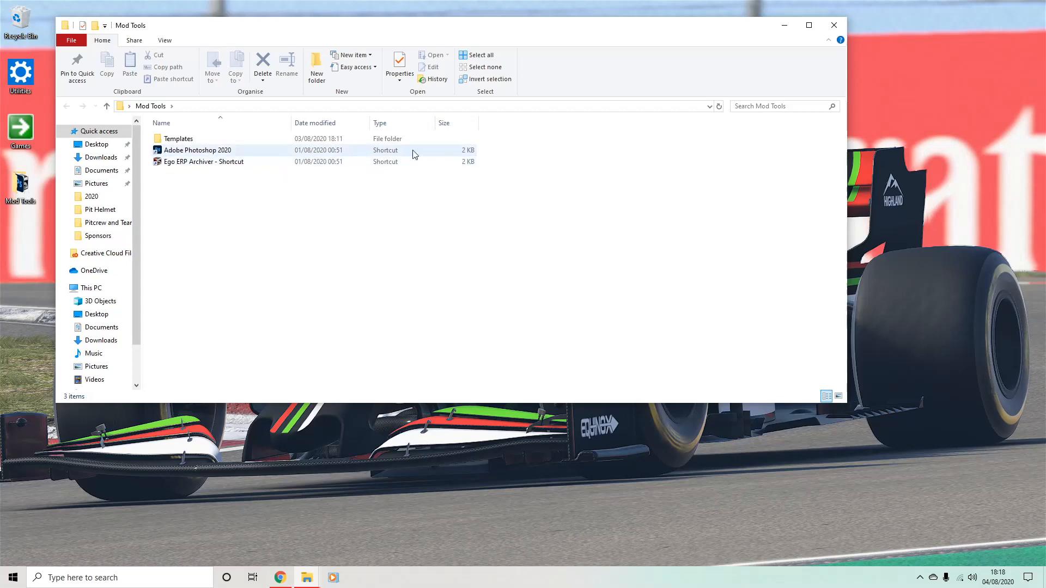
{"action": "mouse_move", "coordinate": [472, 153]}
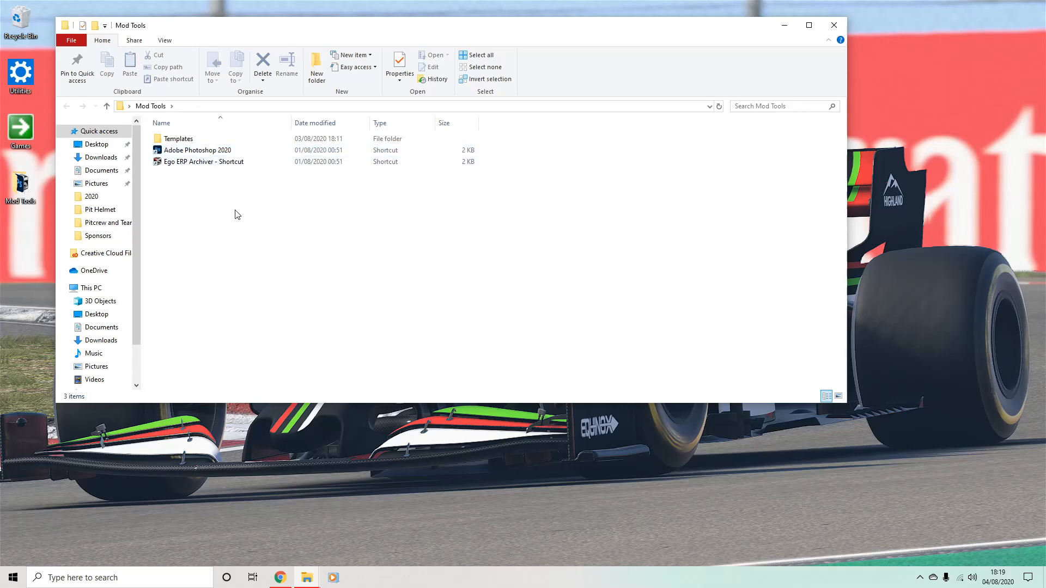
- Select and inspect the Ego ERP Archiver shortcut in the Mod Tools folder
{"action": "left_click", "coordinate": [204, 161]}
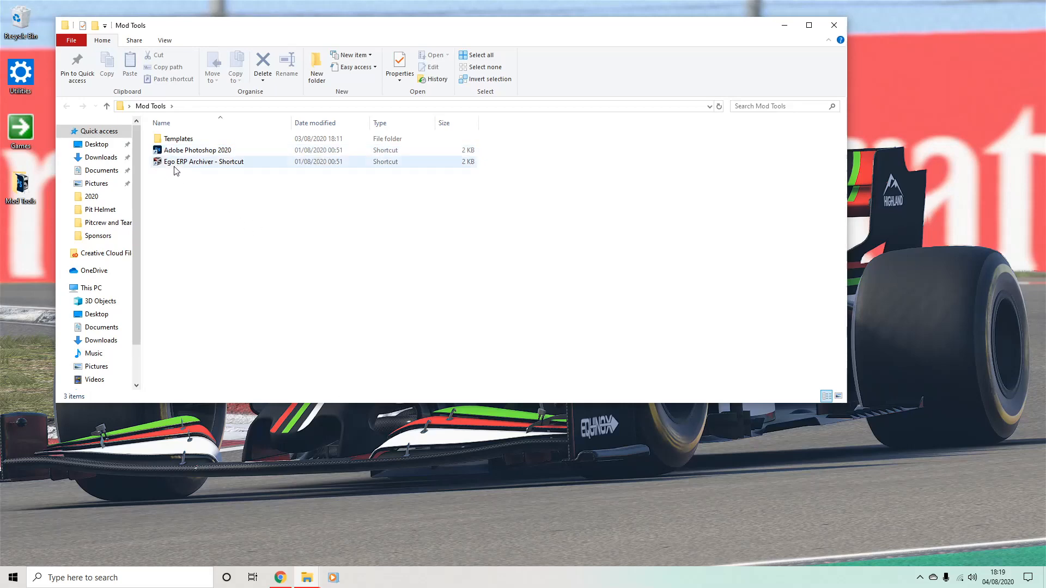
{"action": "mouse_move", "coordinate": [192, 171]}
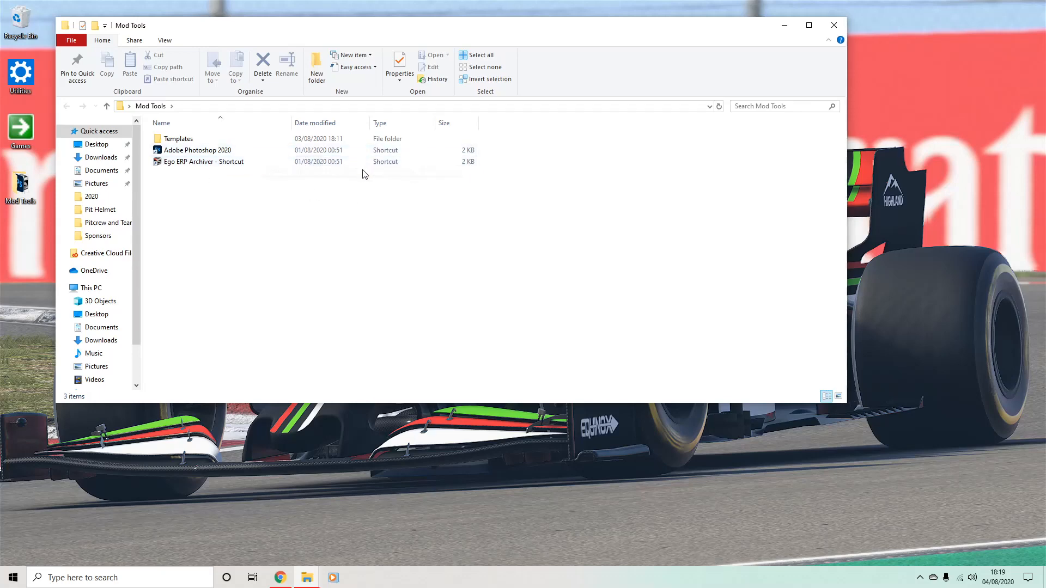
{"action": "left_click", "coordinate": [204, 162]}
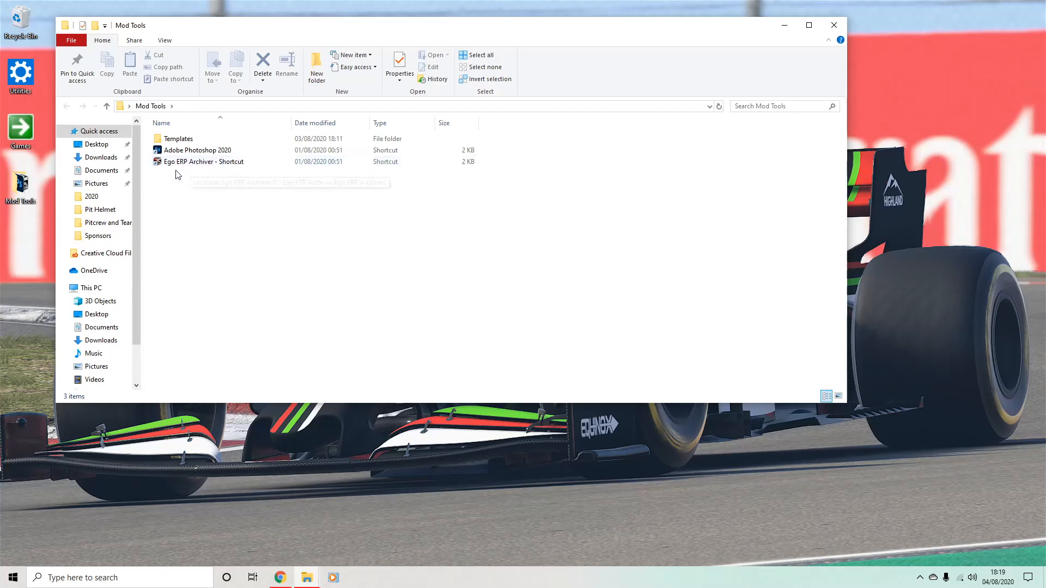
{"action": "left_click", "coordinate": [204, 161]}
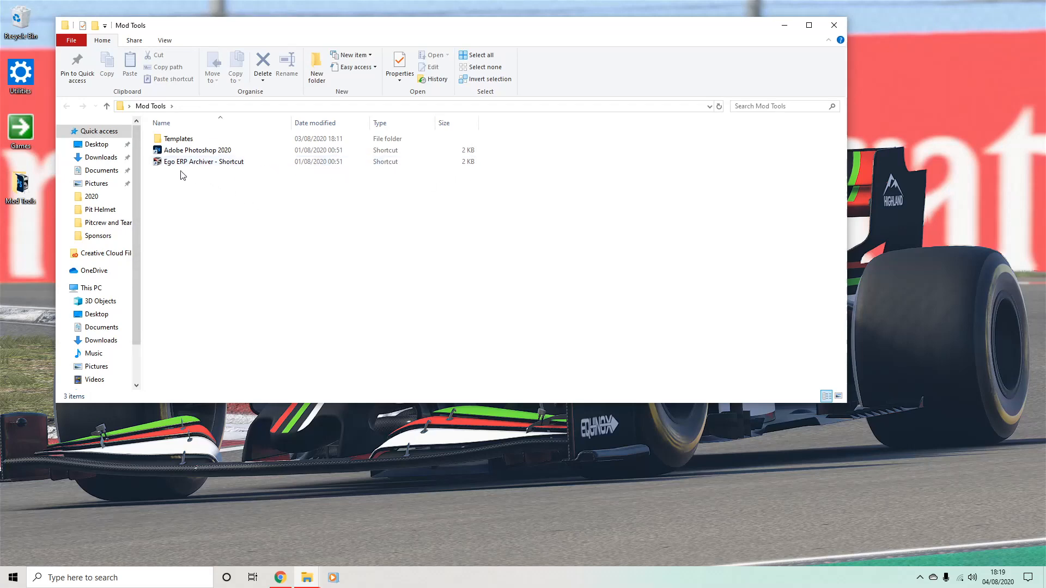
{"action": "left_click", "coordinate": [204, 162]}
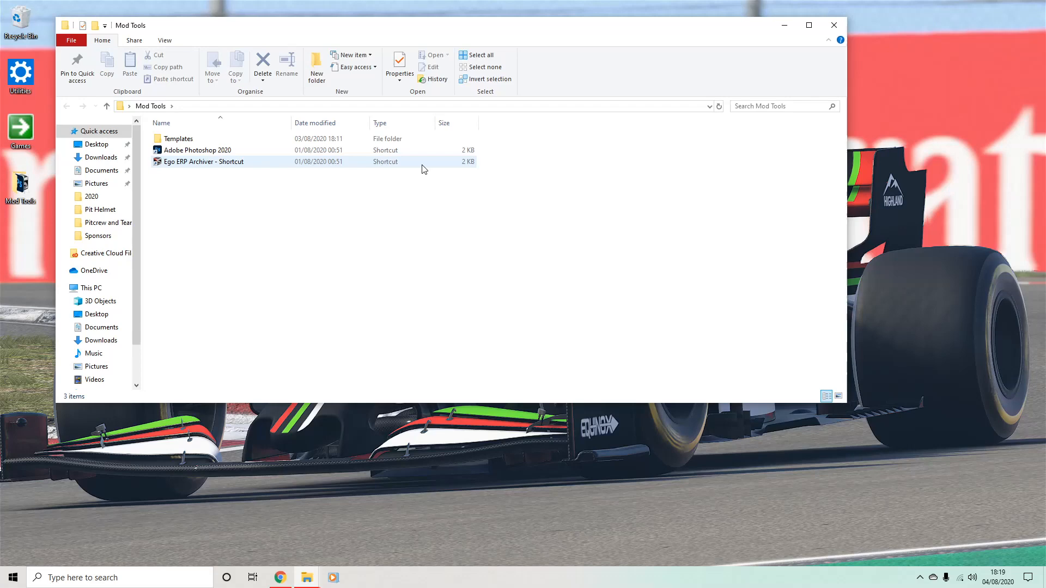
{"action": "mouse_move", "coordinate": [217, 165]}
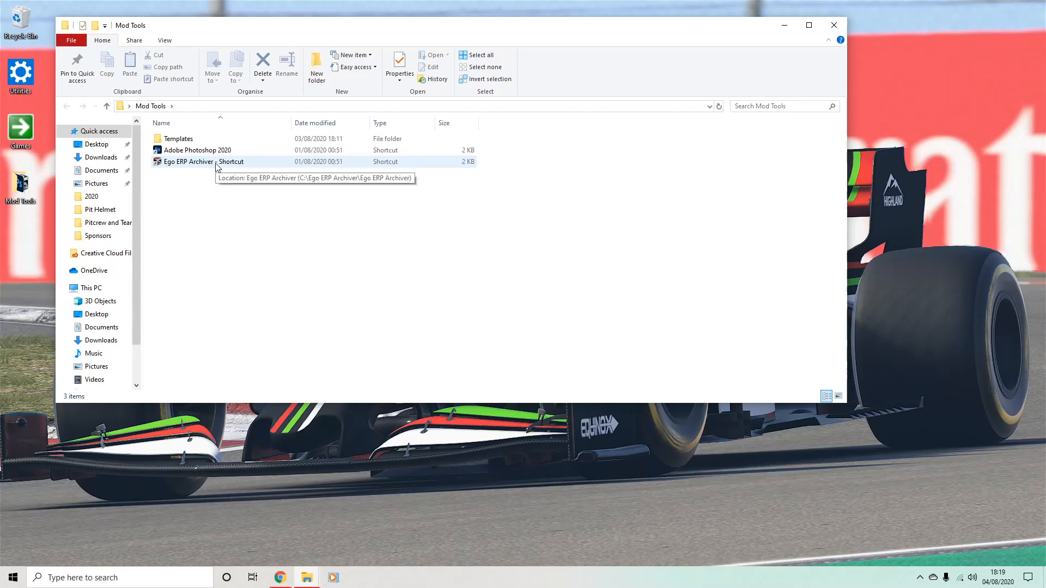
{"action": "mouse_move", "coordinate": [357, 198]}
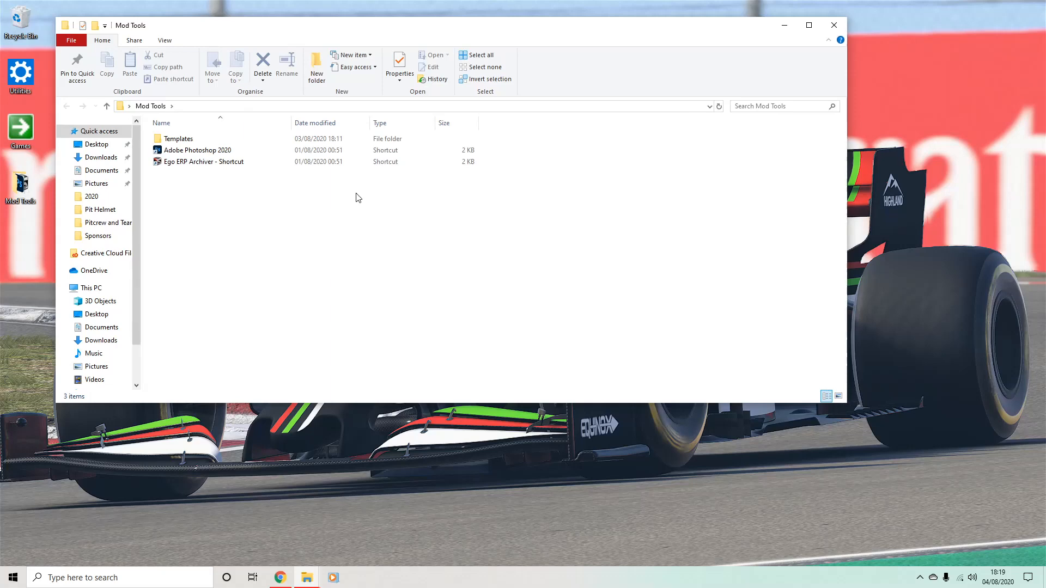
{"action": "mouse_move", "coordinate": [194, 161]}
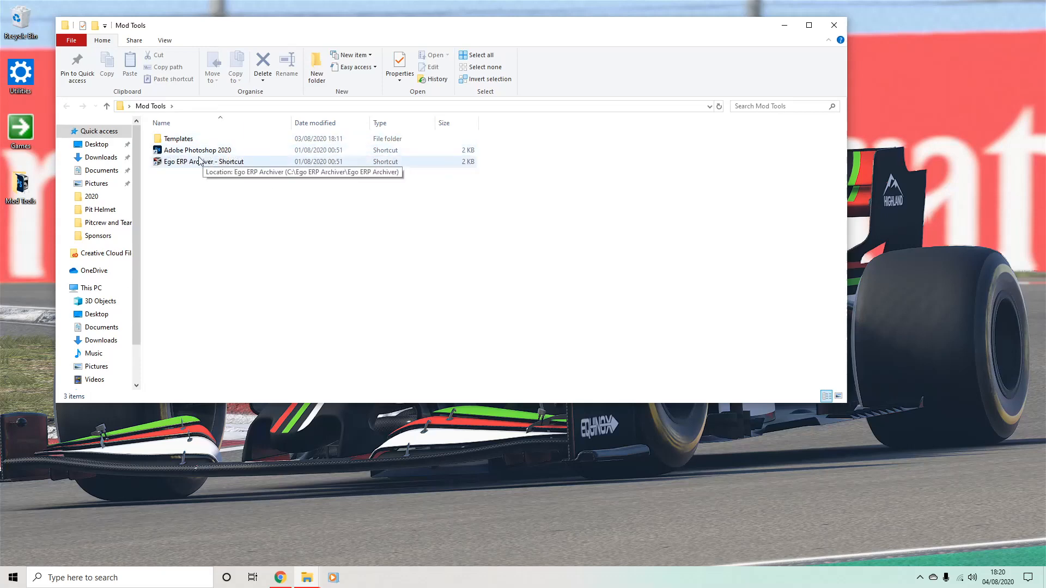
{"action": "mouse_move", "coordinate": [314, 245]}
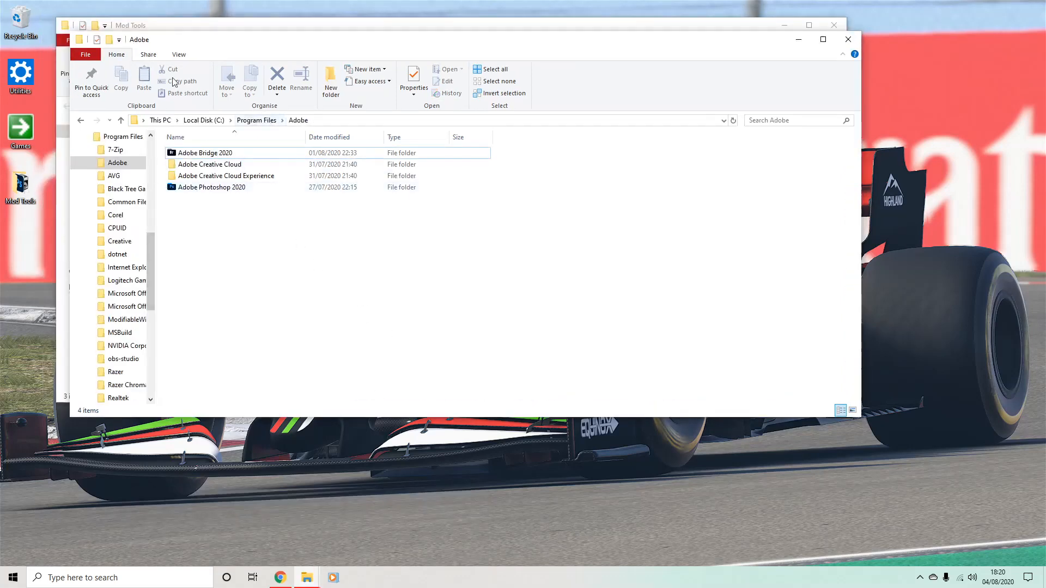
- Browse into Adobe Photoshop 2020 > Presets > Scripts in the second Explorer window
{"action": "left_click", "coordinate": [212, 187]}
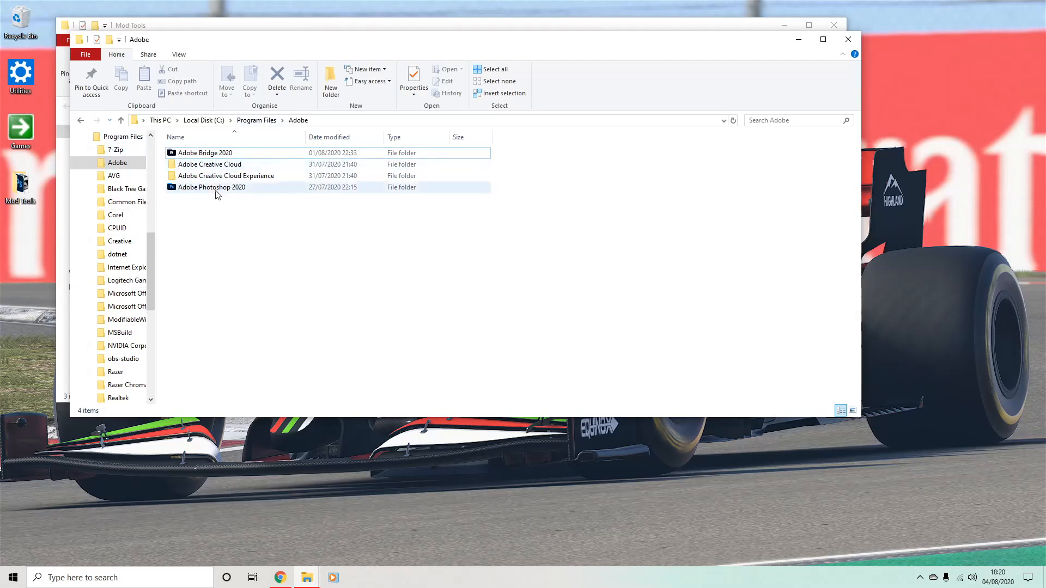
{"action": "double_click", "coordinate": [211, 187]}
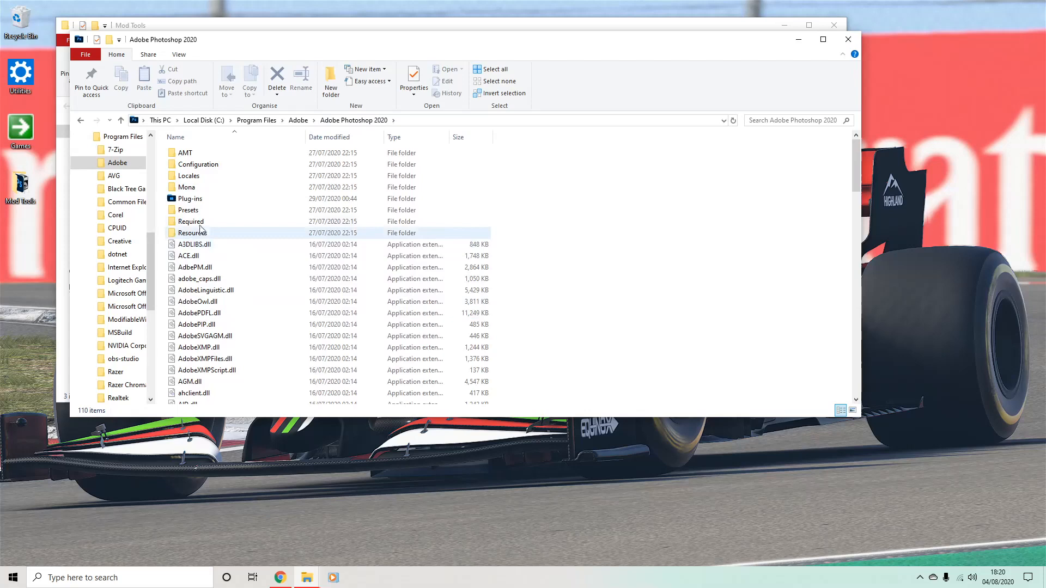
{"action": "double_click", "coordinate": [188, 210]}
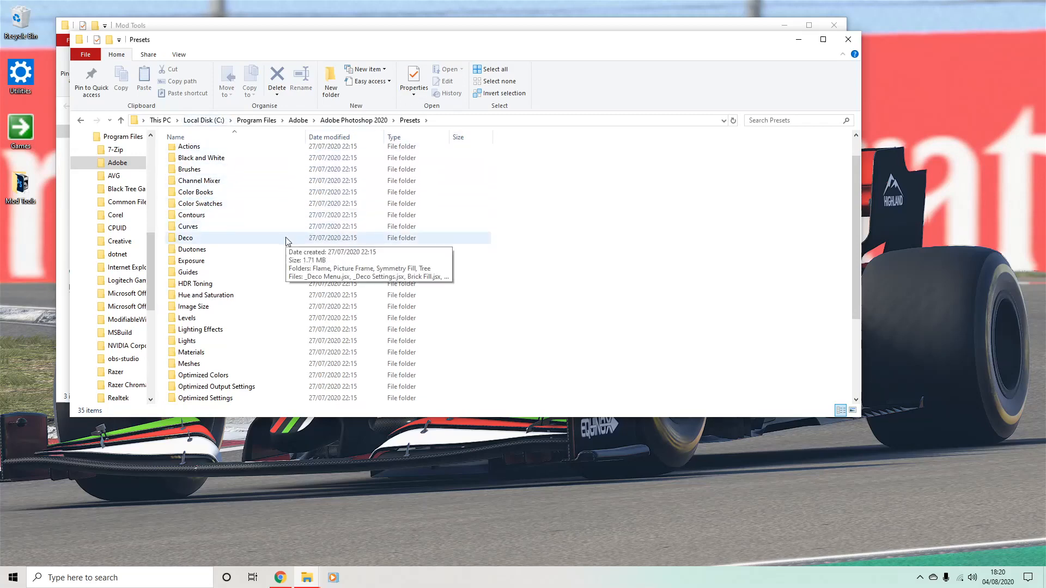
{"action": "left_click", "coordinate": [189, 341]}
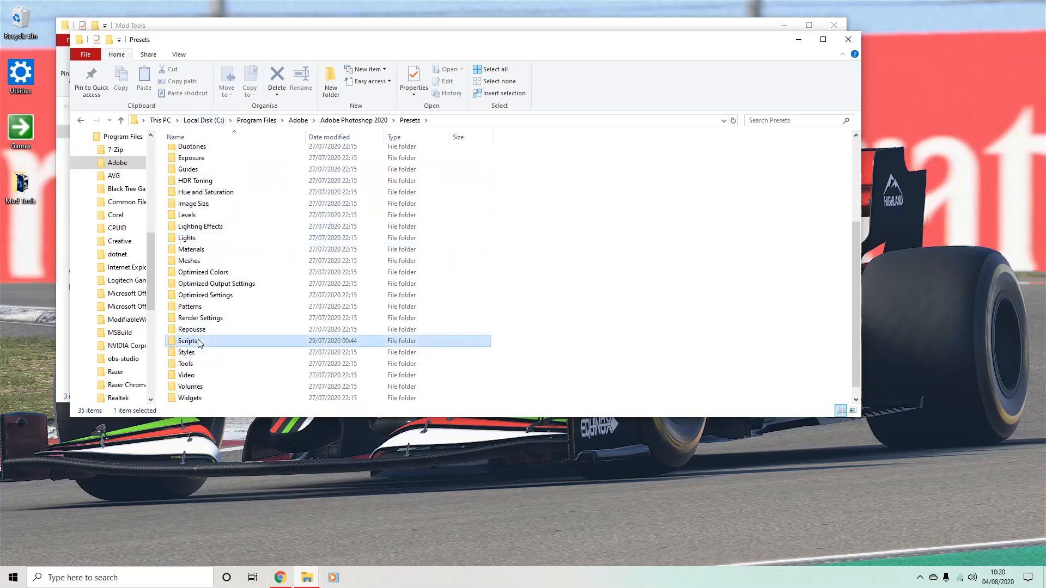
{"action": "double_click", "coordinate": [189, 341]}
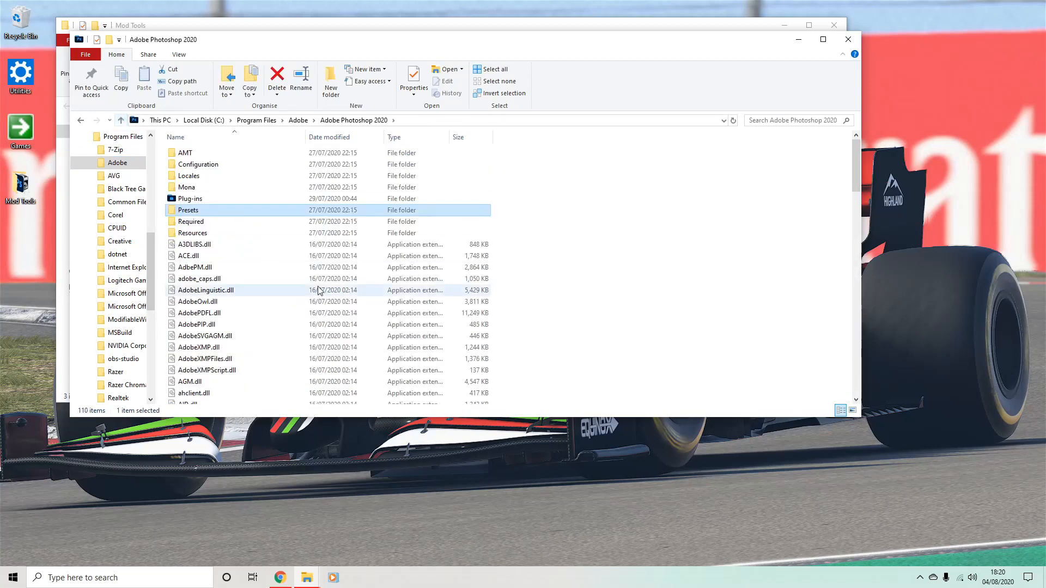
{"action": "mouse_move", "coordinate": [121, 119]}
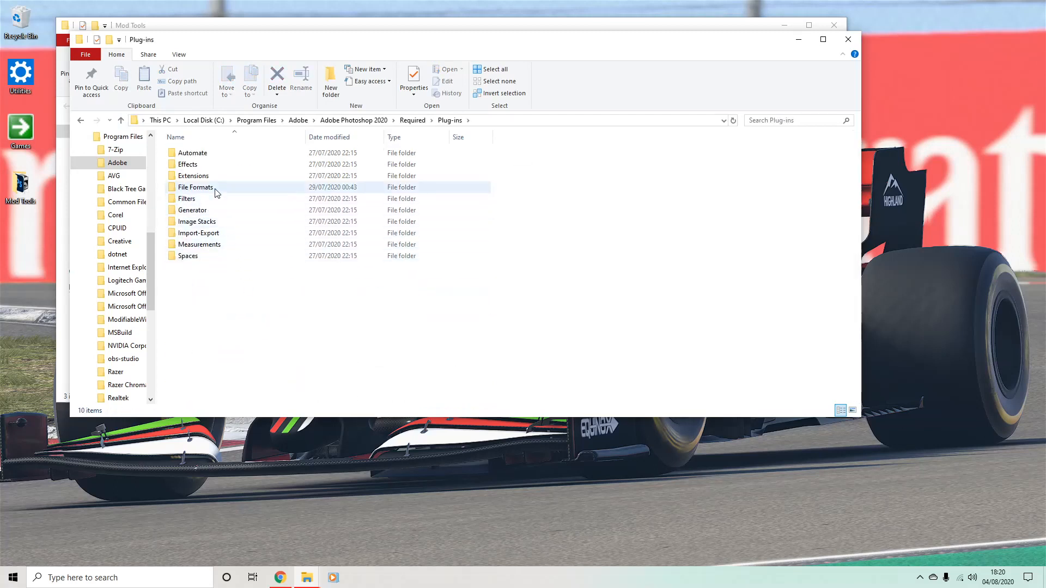
- Review the File Formats plug-in BBI files, then return up to the Required folder
{"action": "double_click", "coordinate": [194, 176]}
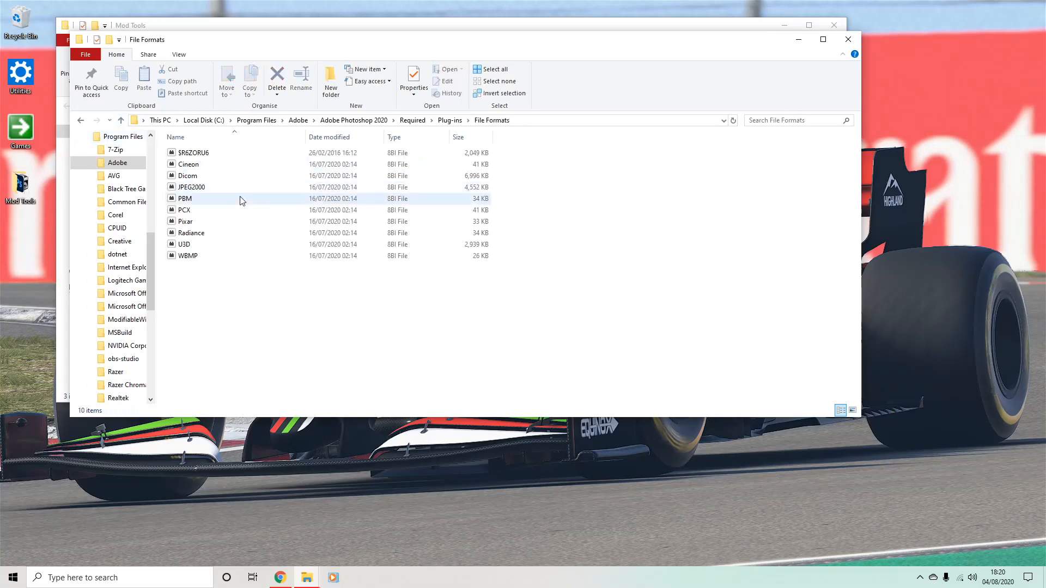
{"action": "mouse_move", "coordinate": [191, 260]}
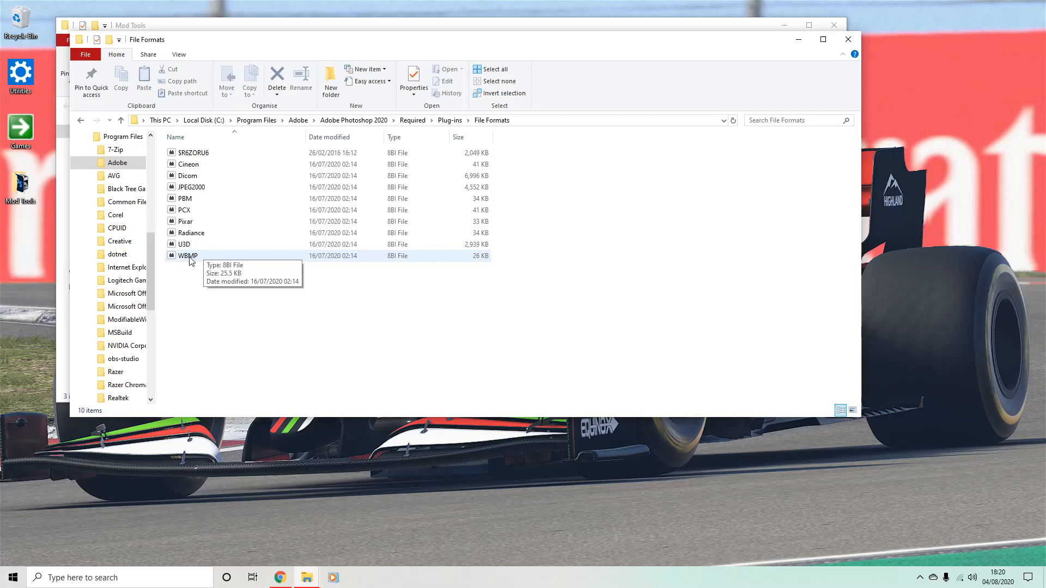
{"action": "mouse_move", "coordinate": [549, 250]}
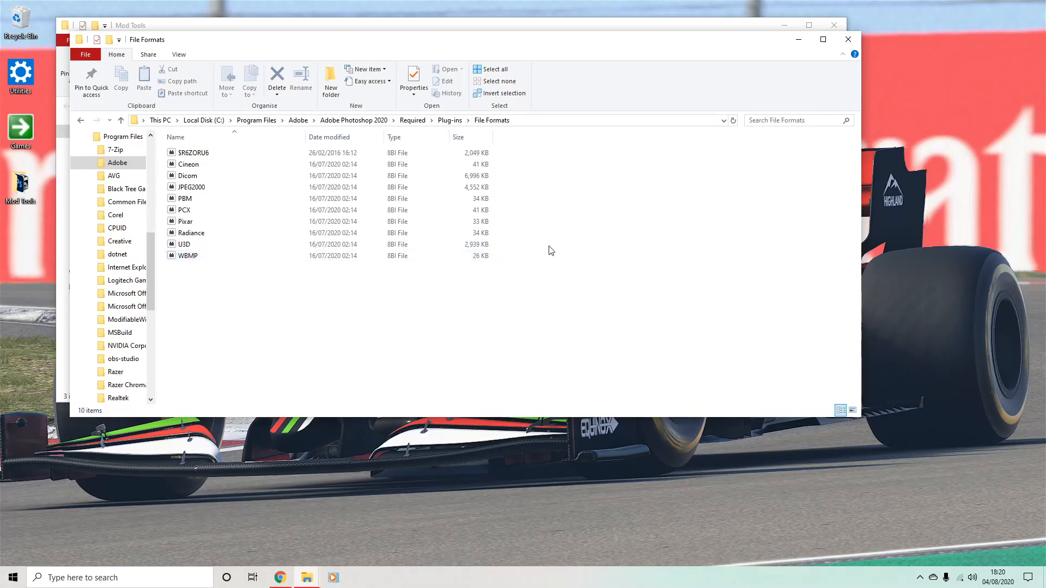
{"action": "left_click", "coordinate": [121, 120]}
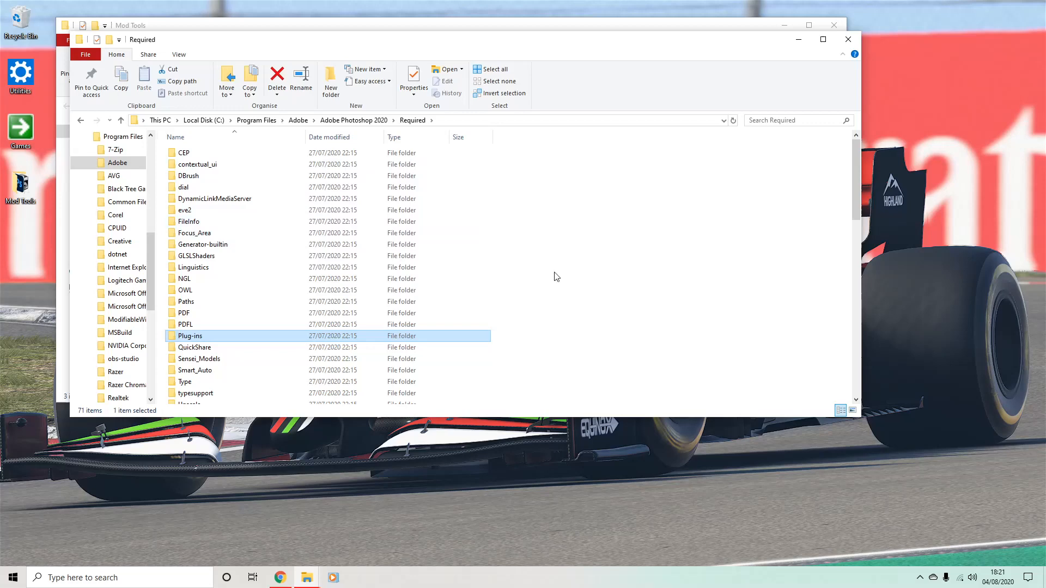
- Close the Adobe program-files window and launch Adobe Photoshop 2020 from its Mod Tools shortcut
{"action": "left_click", "coordinate": [120, 120]}
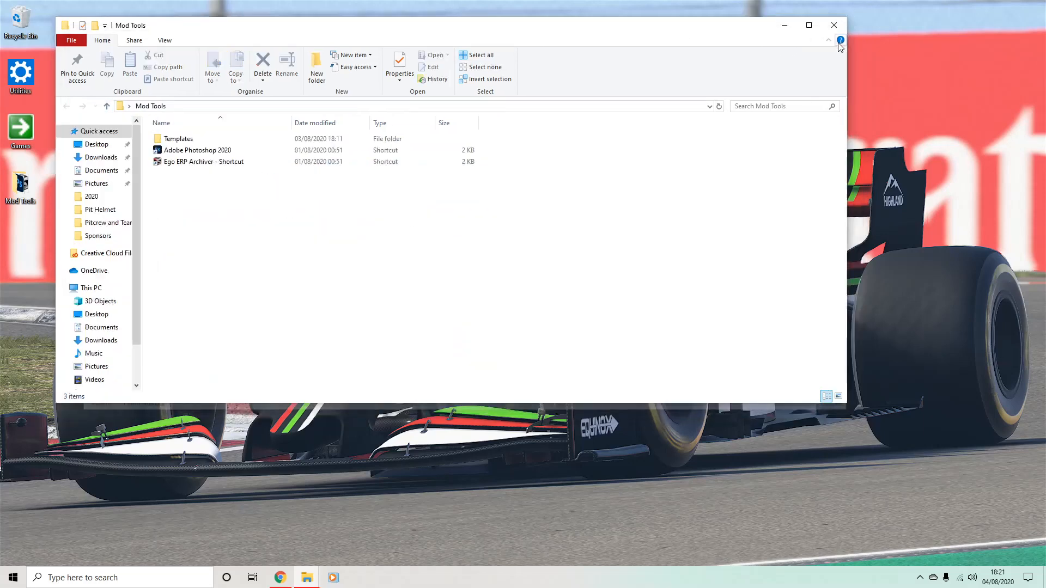
{"action": "left_click", "coordinate": [198, 149]}
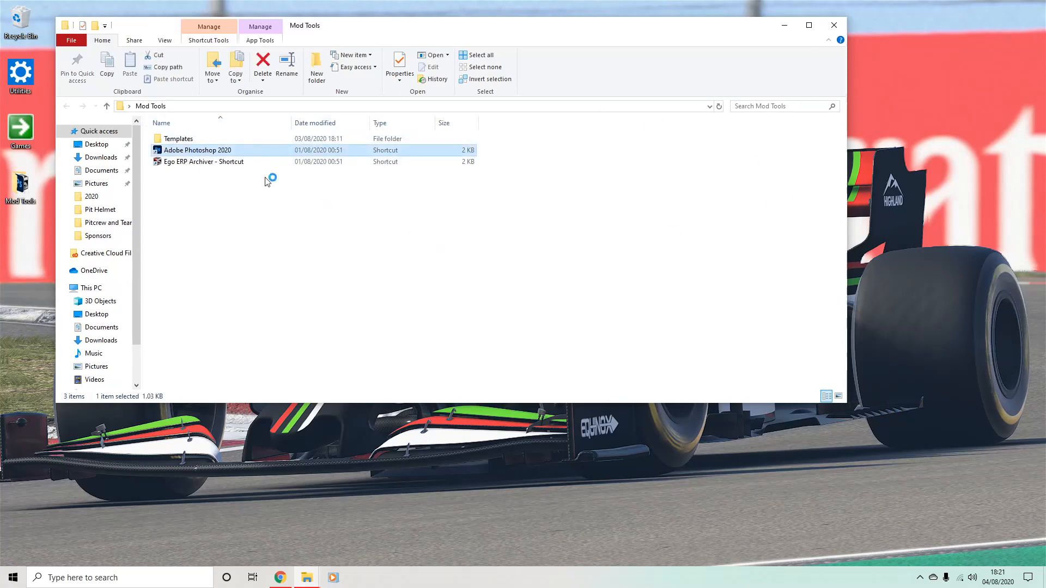
{"action": "double_click", "coordinate": [198, 149]}
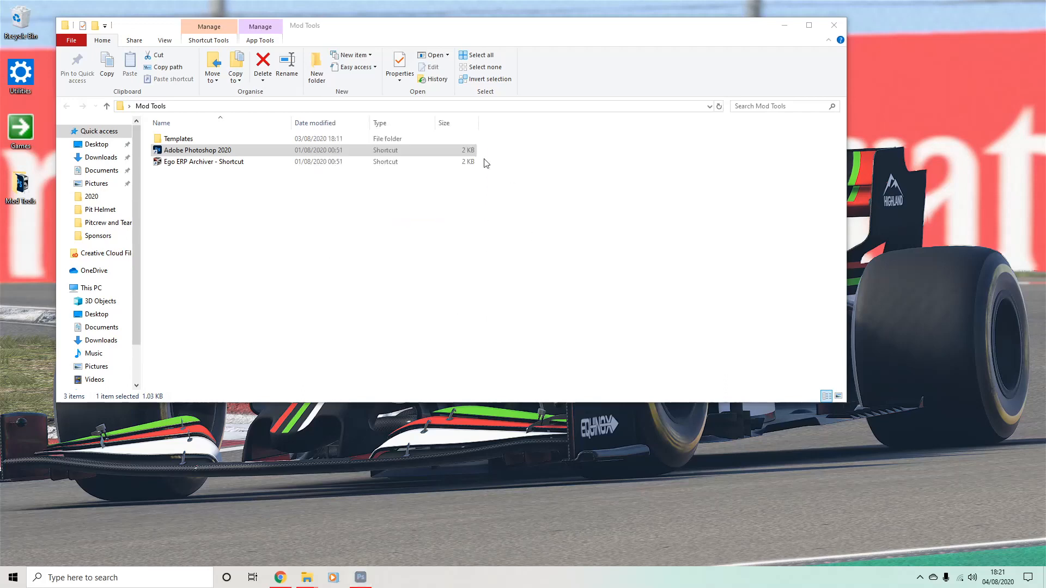
{"action": "double_click", "coordinate": [197, 150]}
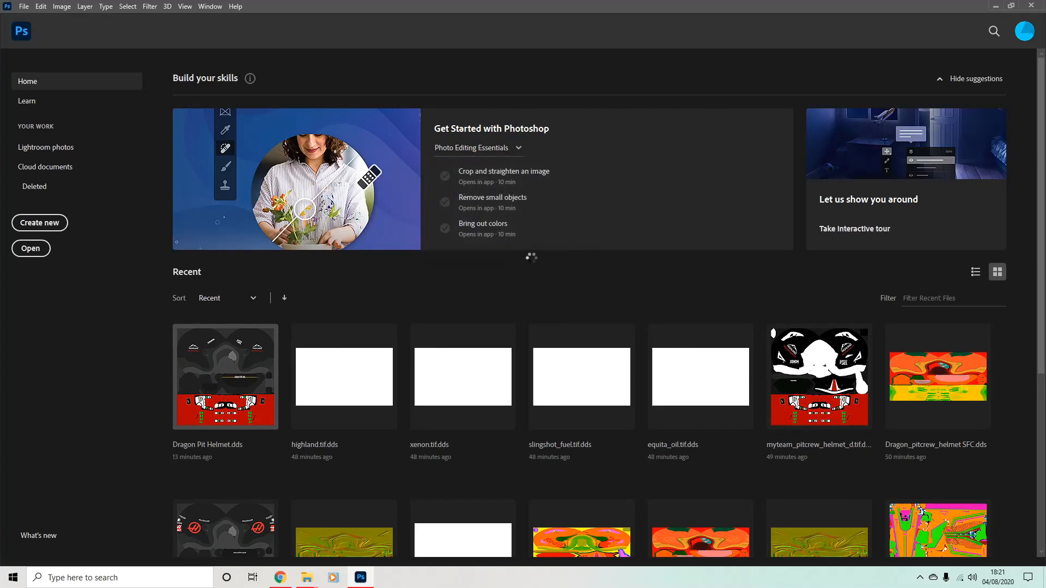
- Open Dragon Pit Helmet.dds from Recent and start Save As
{"action": "double_click", "coordinate": [224, 377]}
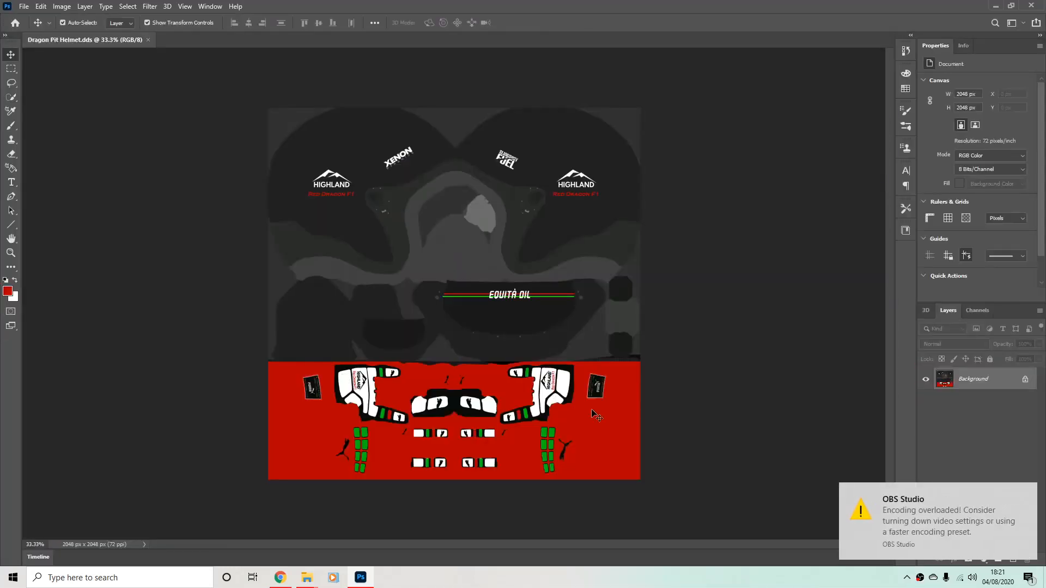
{"action": "left_click", "coordinate": [23, 6]}
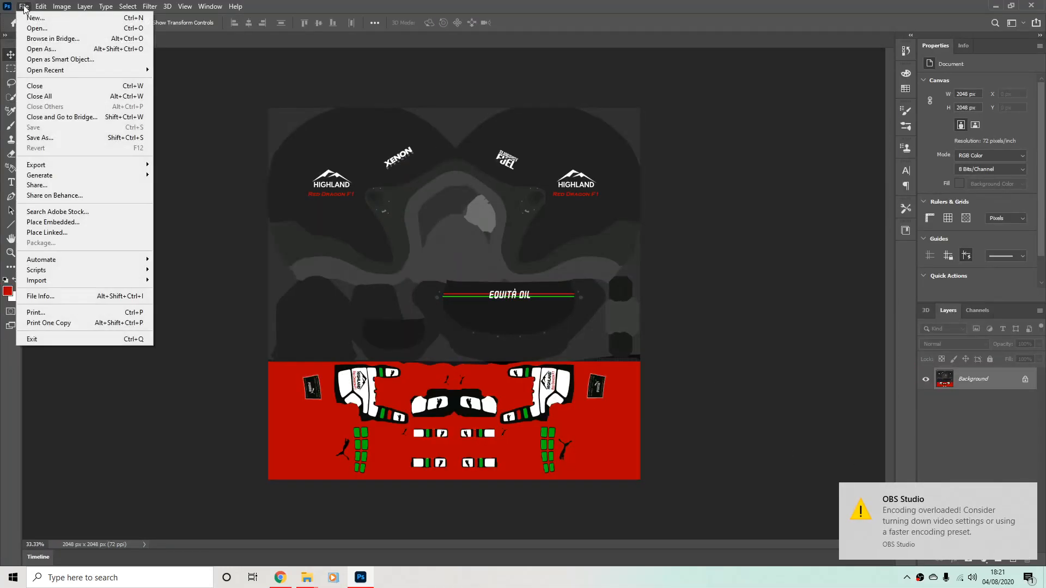
{"action": "mouse_move", "coordinate": [72, 152]}
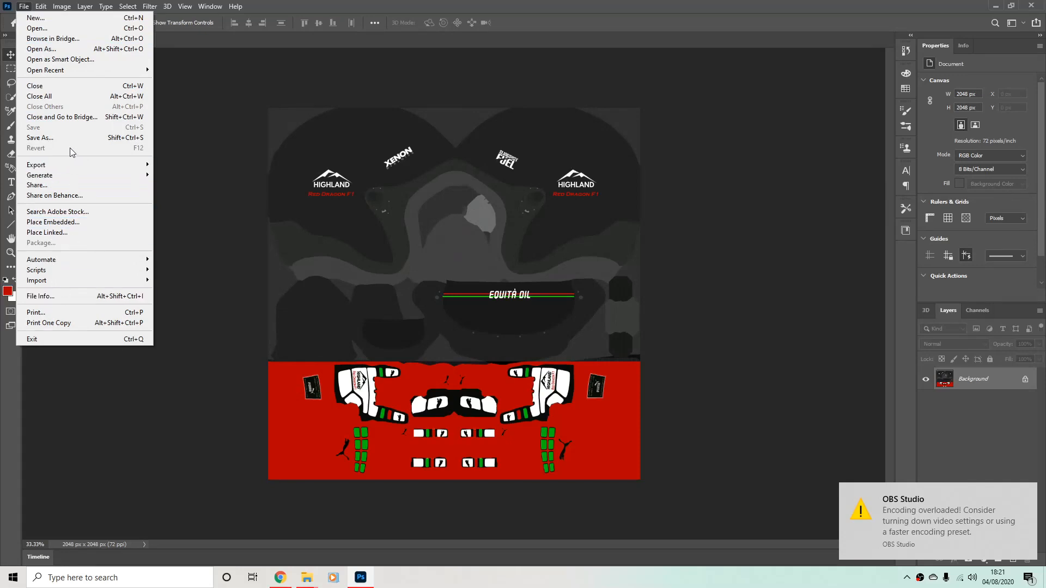
{"action": "left_click", "coordinate": [46, 70]}
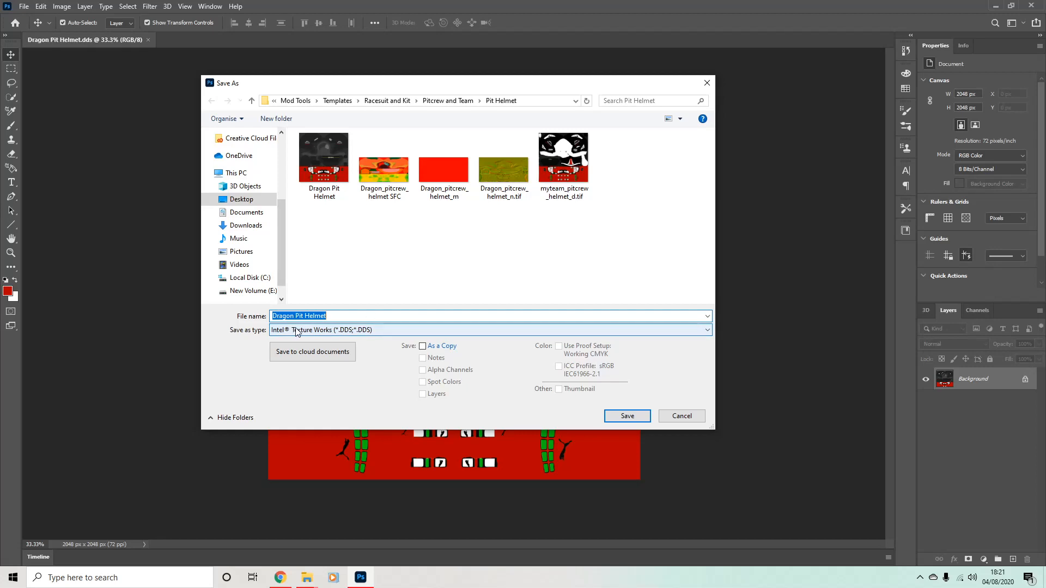
- Save as Intel Texture Works DDS, replacing Dragon Pit Helmet.dds with BC7 colour compression
{"action": "left_click", "coordinate": [626, 415]}
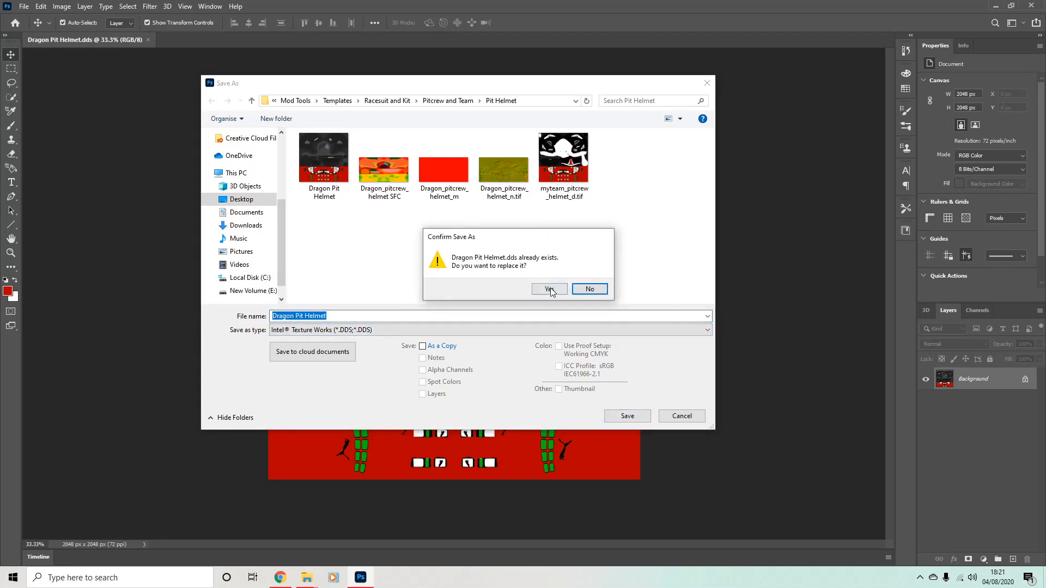
{"action": "left_click", "coordinate": [547, 289]}
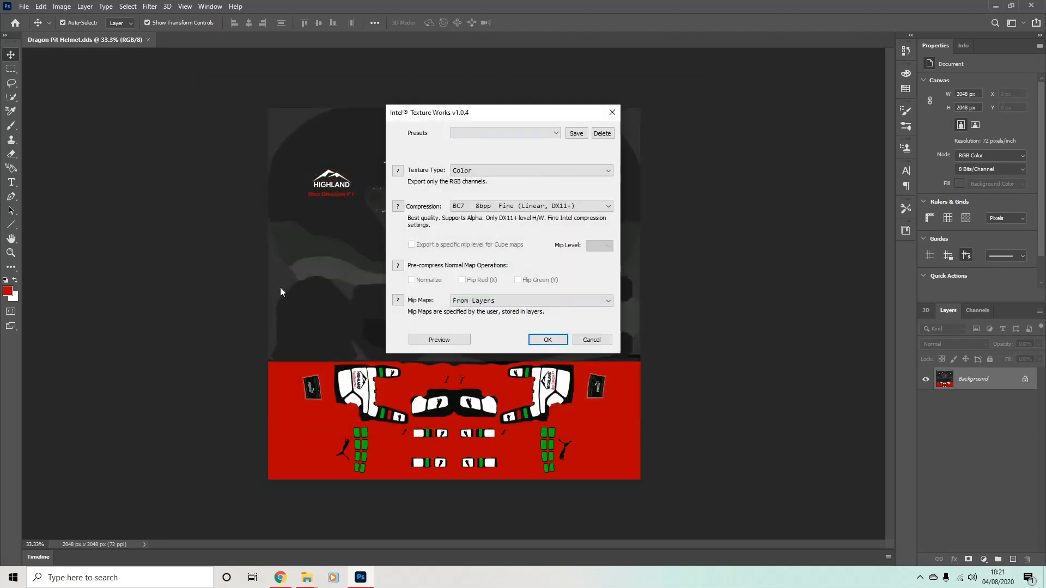
{"action": "mouse_move", "coordinate": [775, 196]}
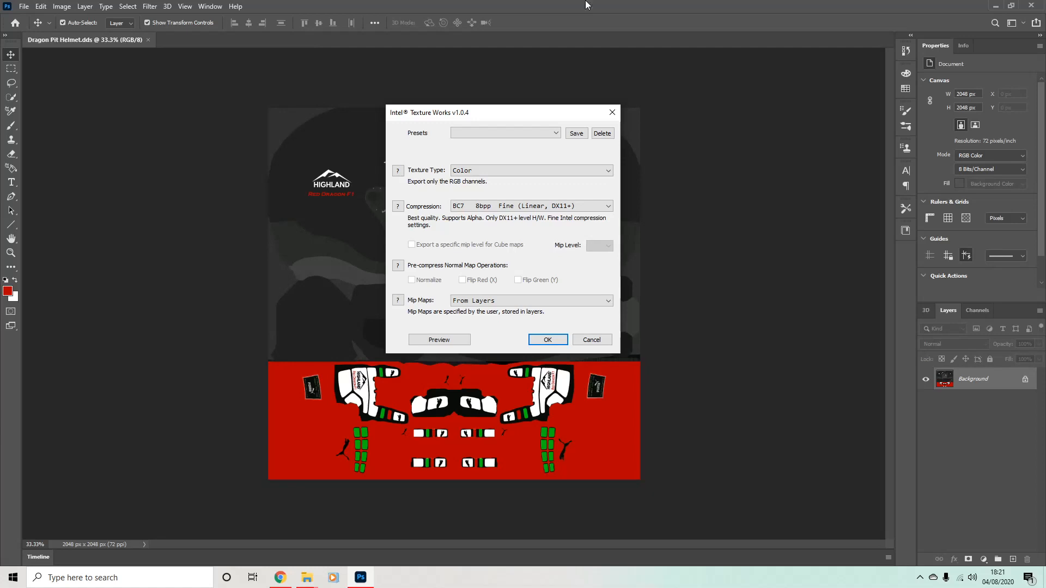
{"action": "left_click", "coordinate": [546, 340]}
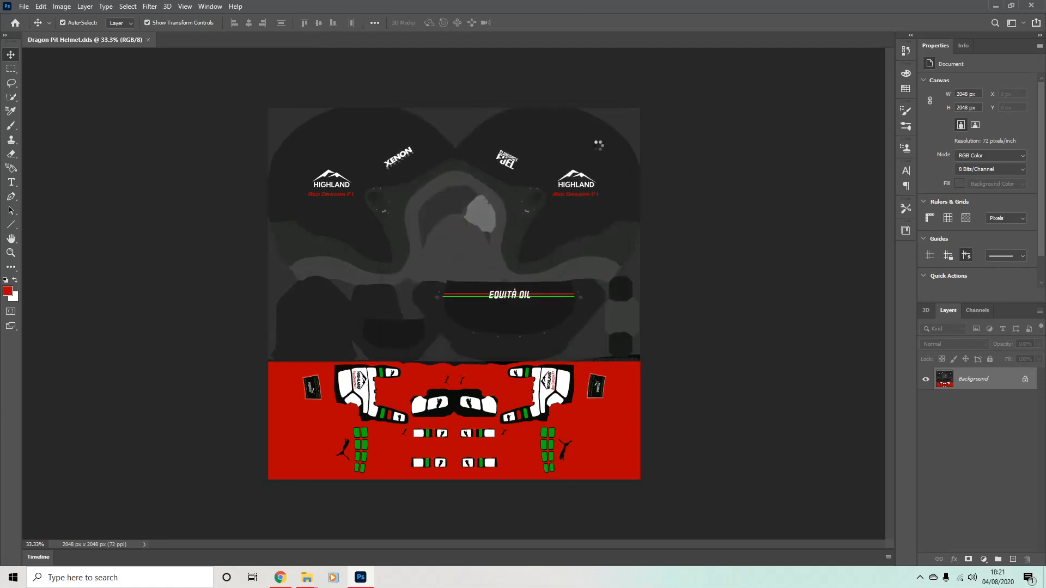
{"action": "mouse_move", "coordinate": [355, 296]}
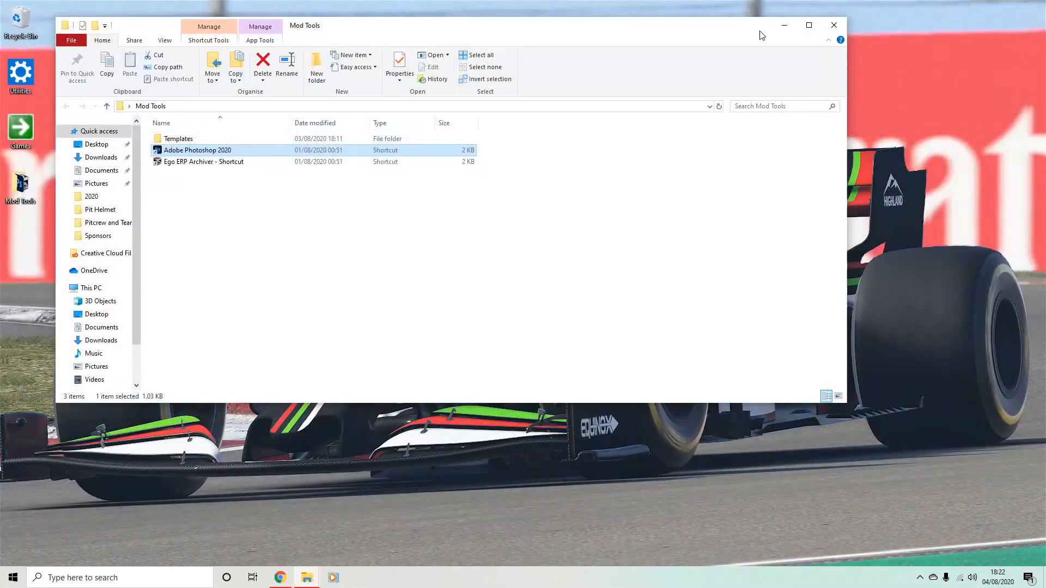
{"action": "mouse_move", "coordinate": [783, 25]}
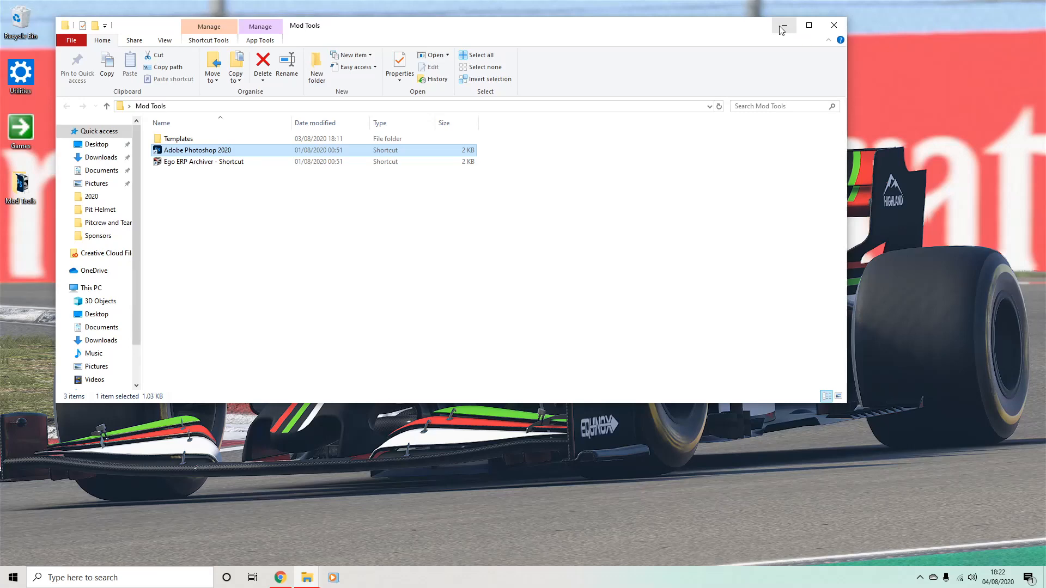
{"action": "mouse_move", "coordinate": [764, 11]}
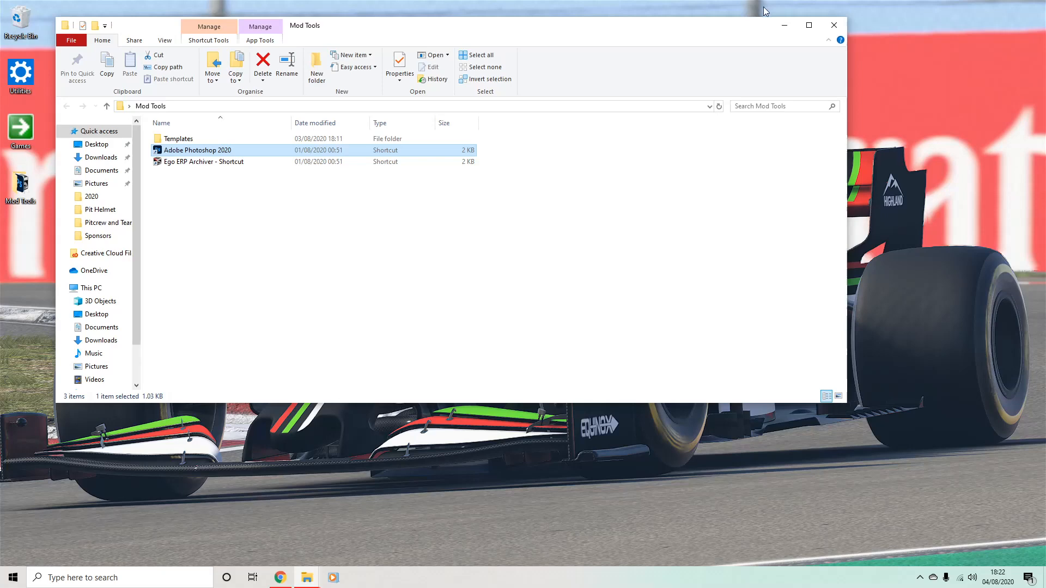
- Browse into Templates > 3d Modelling, listing the helmet and car paint PSD templates
{"action": "double_click", "coordinate": [177, 139]}
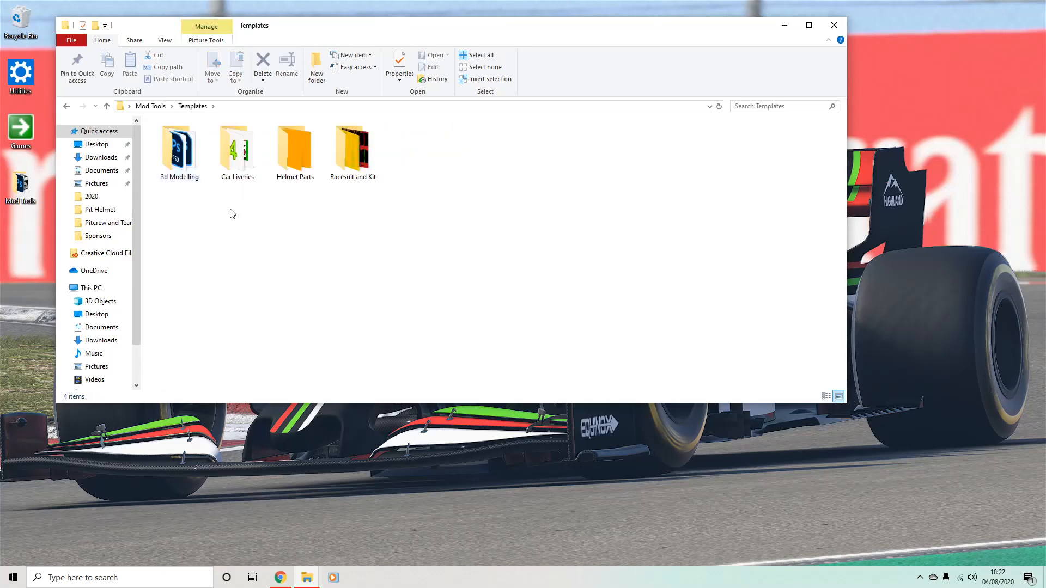
{"action": "double_click", "coordinate": [178, 148]}
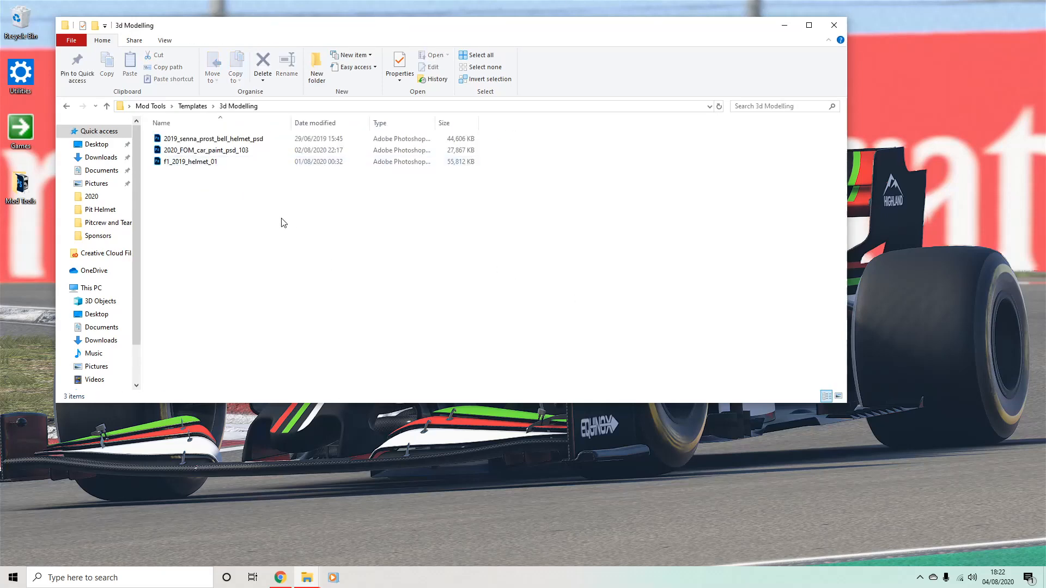
{"action": "mouse_move", "coordinate": [446, 273]}
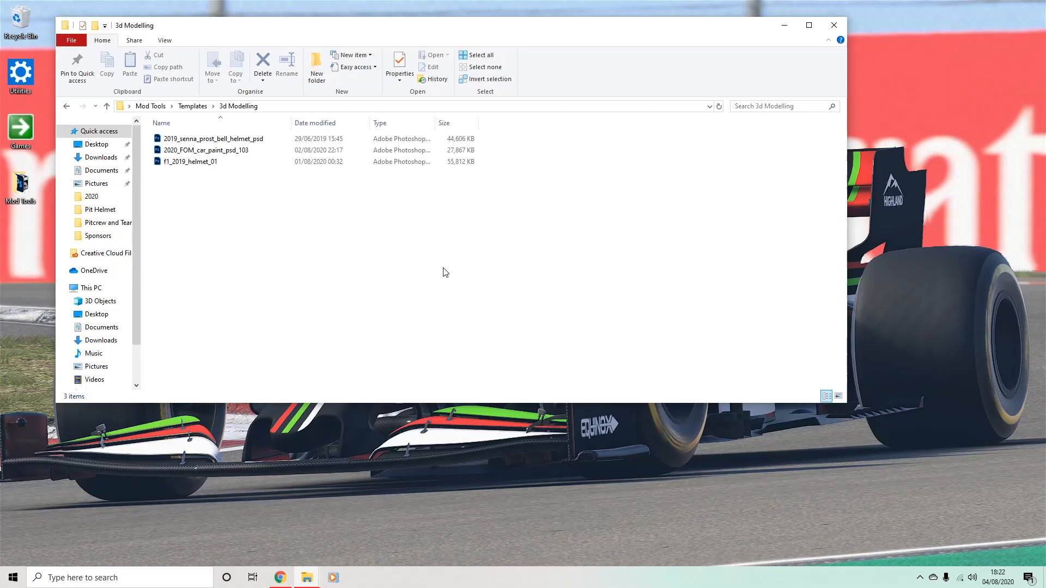
{"action": "mouse_move", "coordinate": [240, 237]}
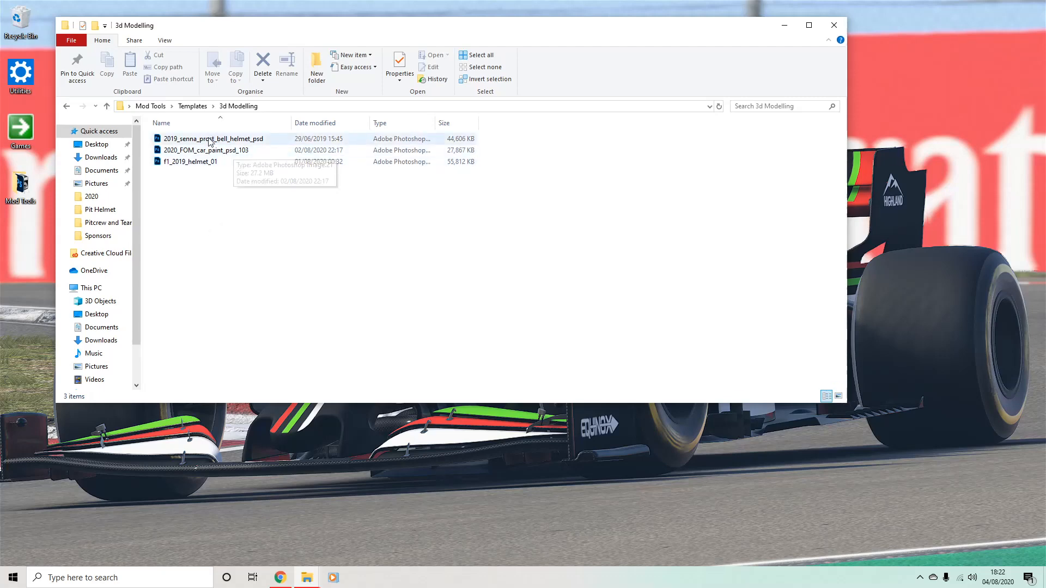
{"action": "mouse_move", "coordinate": [233, 157]}
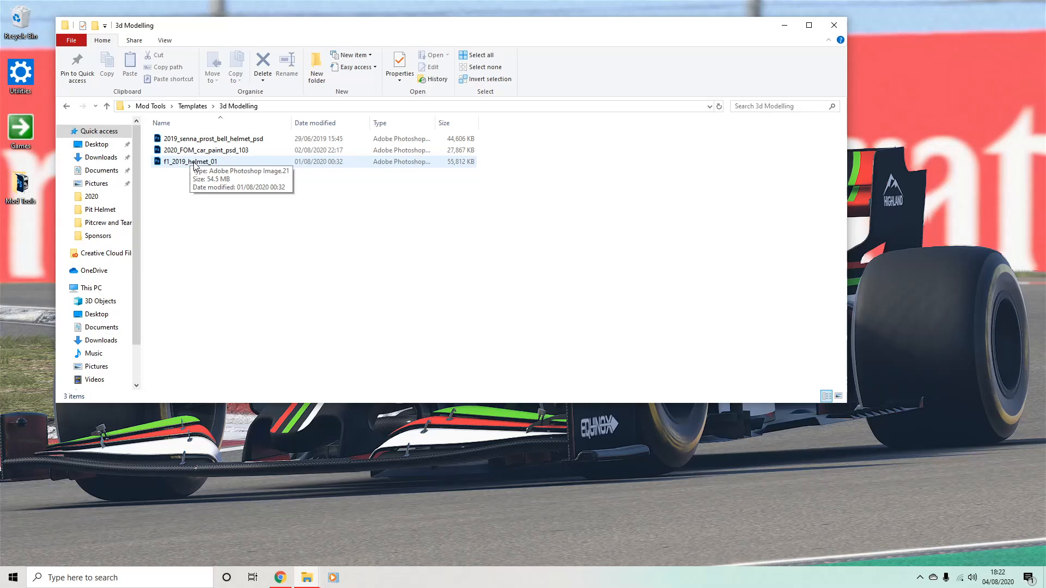
- Open f1_2019_helmet_01 in Photoshop and orbit the 3D helmet to face its front
{"action": "left_click", "coordinate": [192, 161]}
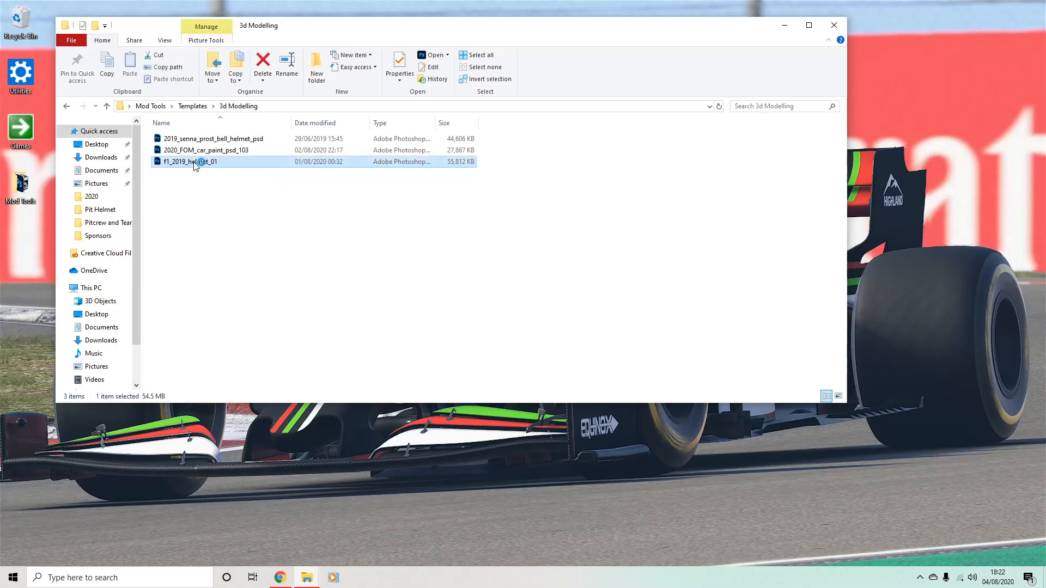
{"action": "double_click", "coordinate": [188, 161]}
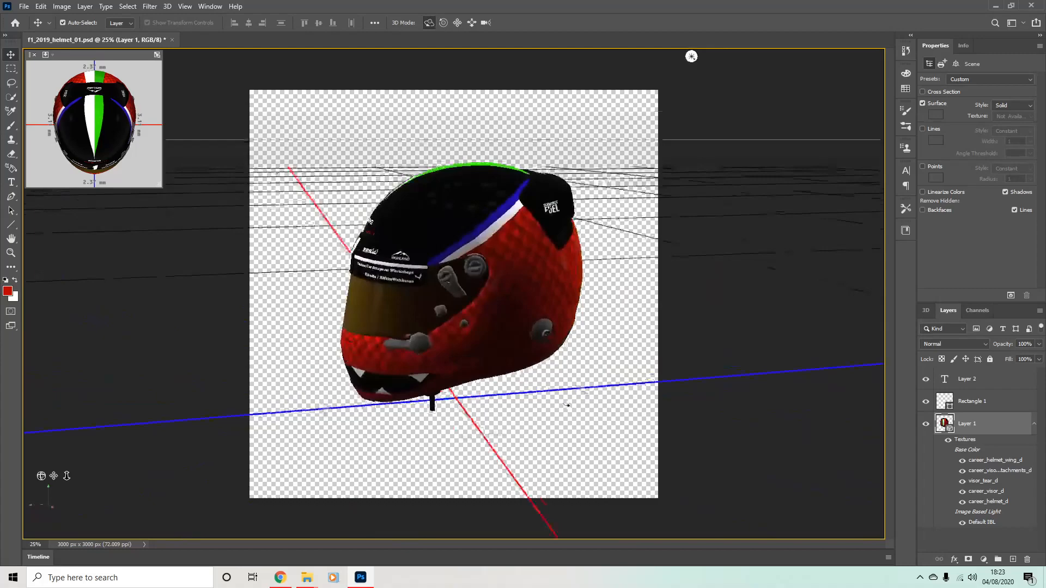
{"action": "left_click_drag", "start_coordinate": [566, 405], "coordinate": [507, 412]}
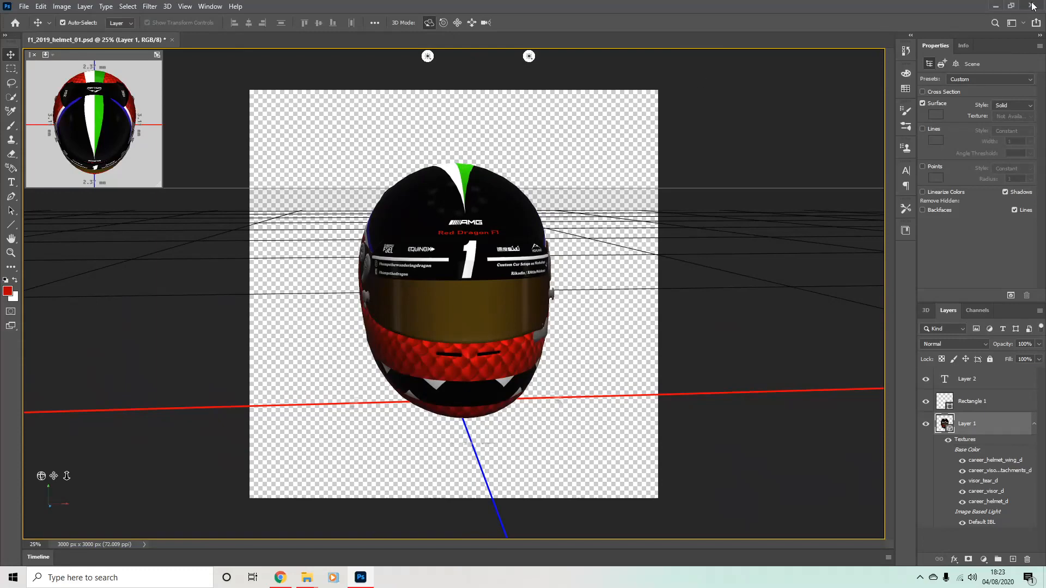
- Quit Photoshop, discarding changes to the helmet file
{"action": "left_click", "coordinate": [1033, 7]}
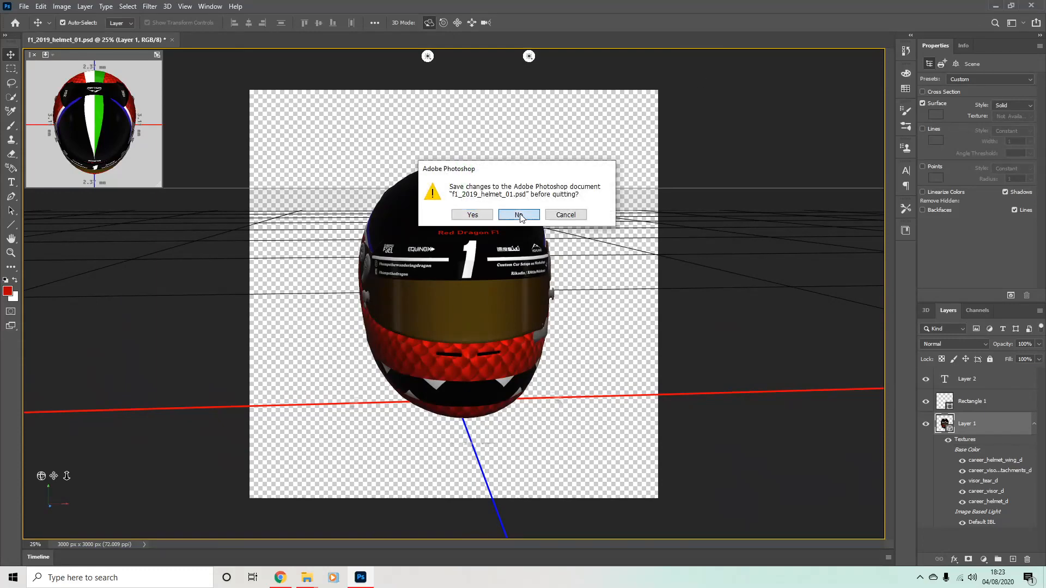
{"action": "left_click", "coordinate": [519, 215]}
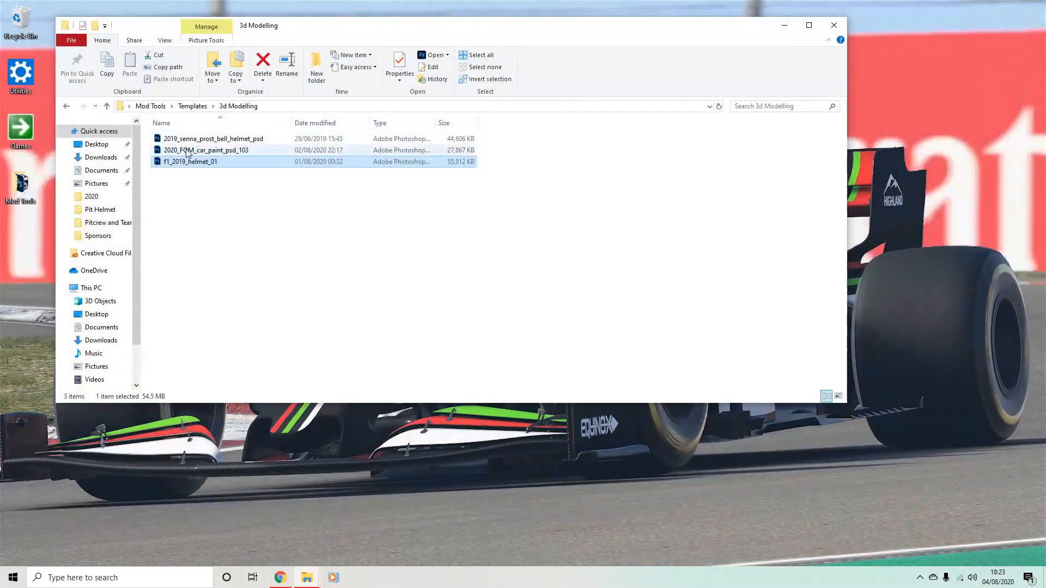
- Open the 2020_FOM_car_paint_psd_103 car model, then its jb72_paint texture from the Layers panel
{"action": "double_click", "coordinate": [206, 150]}
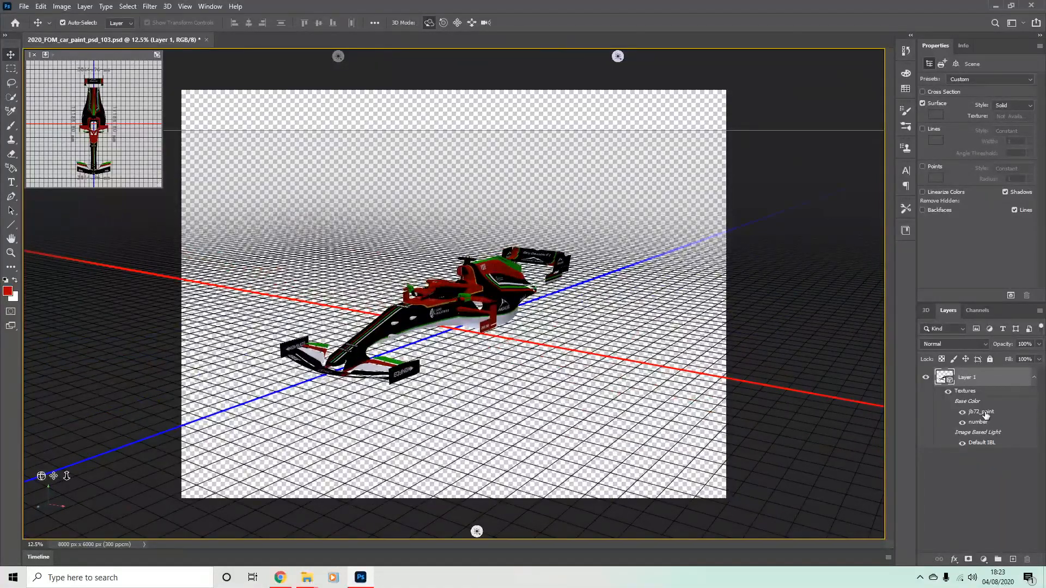
{"action": "double_click", "coordinate": [980, 412]}
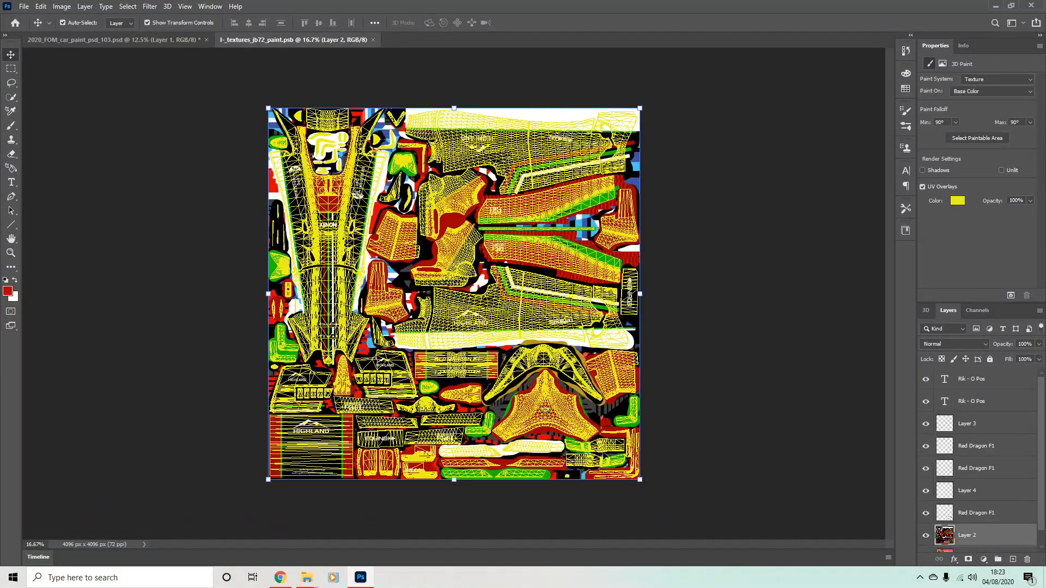
- Hide the UV Overlays on the jb72 paint texture, then quit Photoshop without saving
{"action": "left_click", "coordinate": [923, 187]}
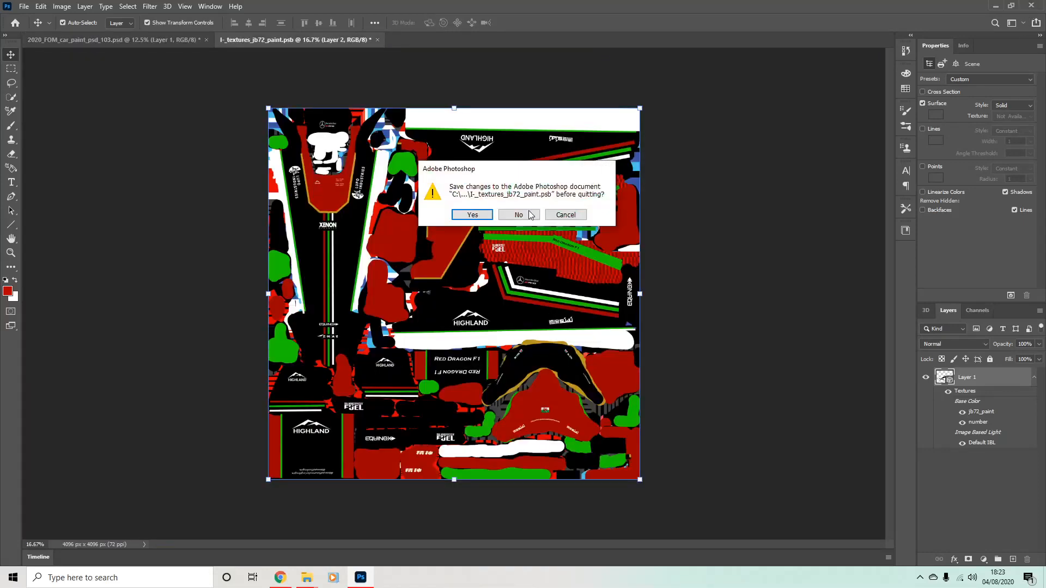
{"action": "left_click", "coordinate": [519, 214]}
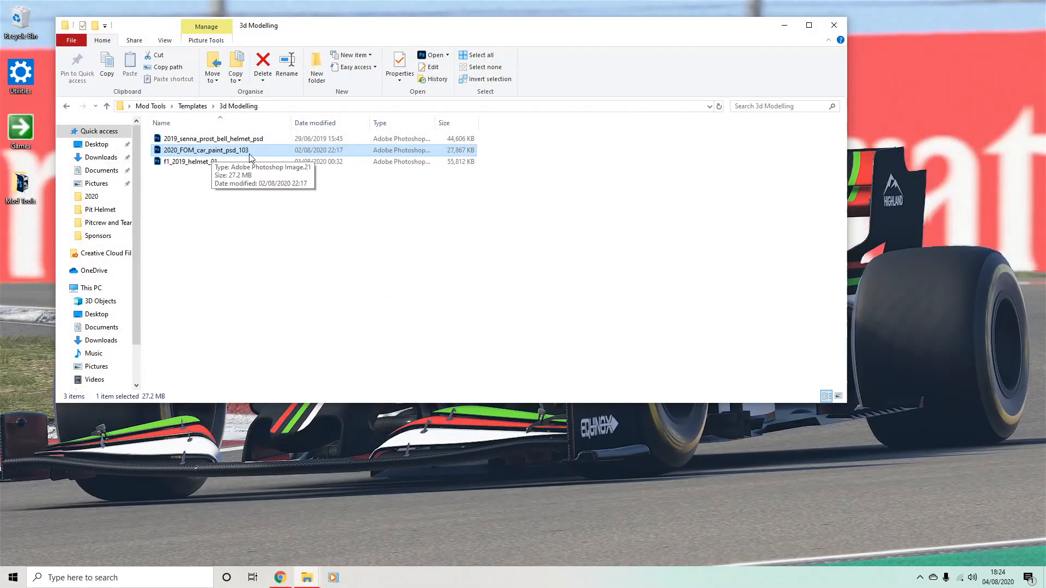
{"action": "mouse_move", "coordinate": [190, 161]}
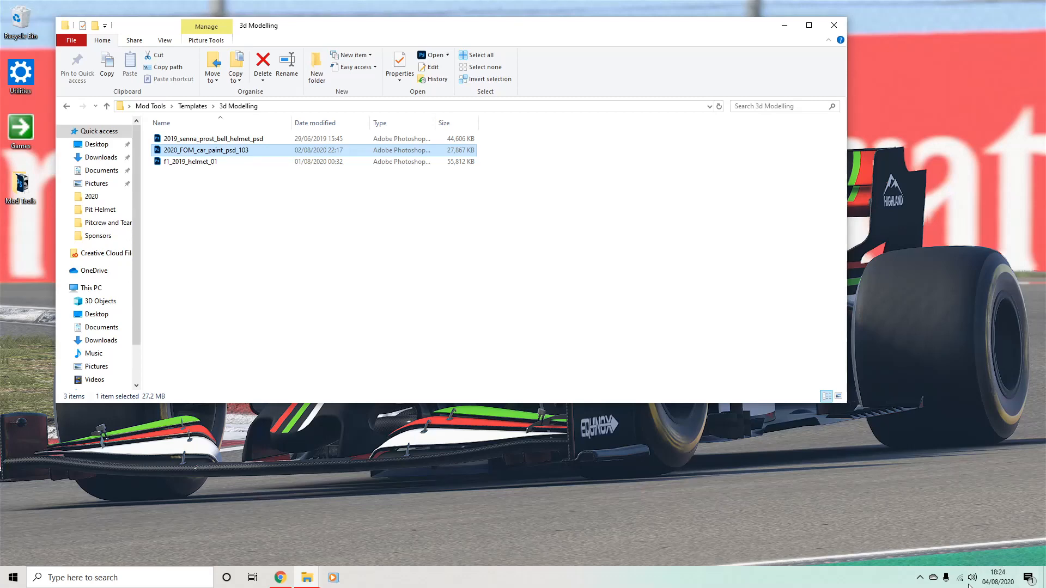
{"action": "mouse_move", "coordinate": [920, 586]}
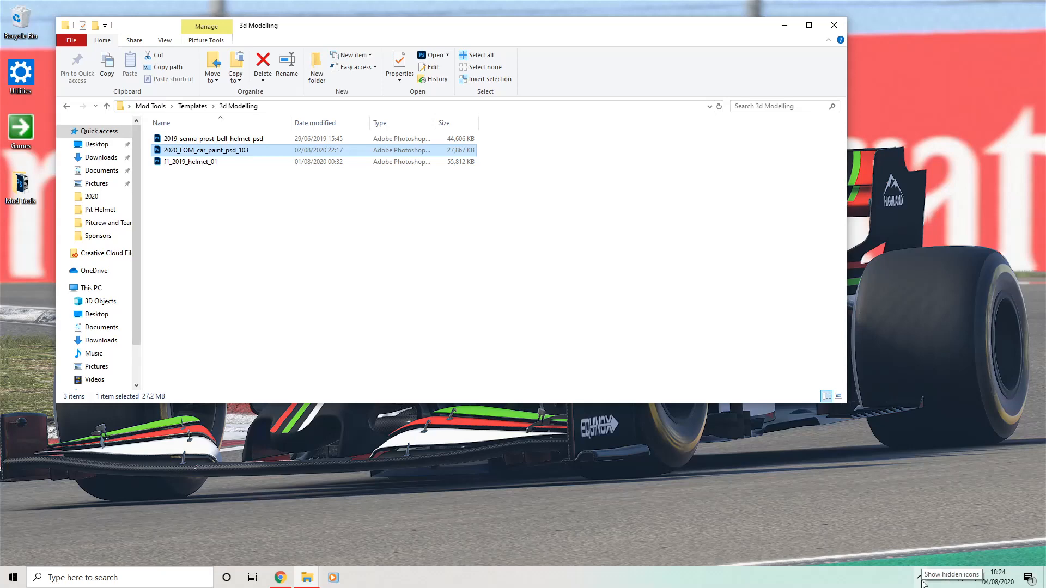
- Reveal the hidden notification-area icons while Explorer still lists the 3d Modelling templates
{"action": "left_click", "coordinate": [921, 578]}
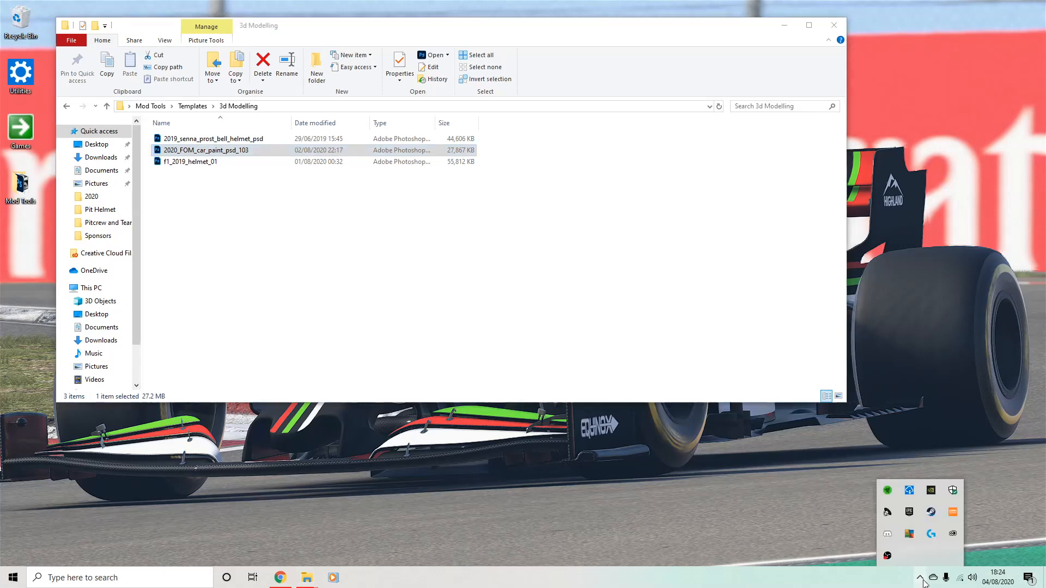